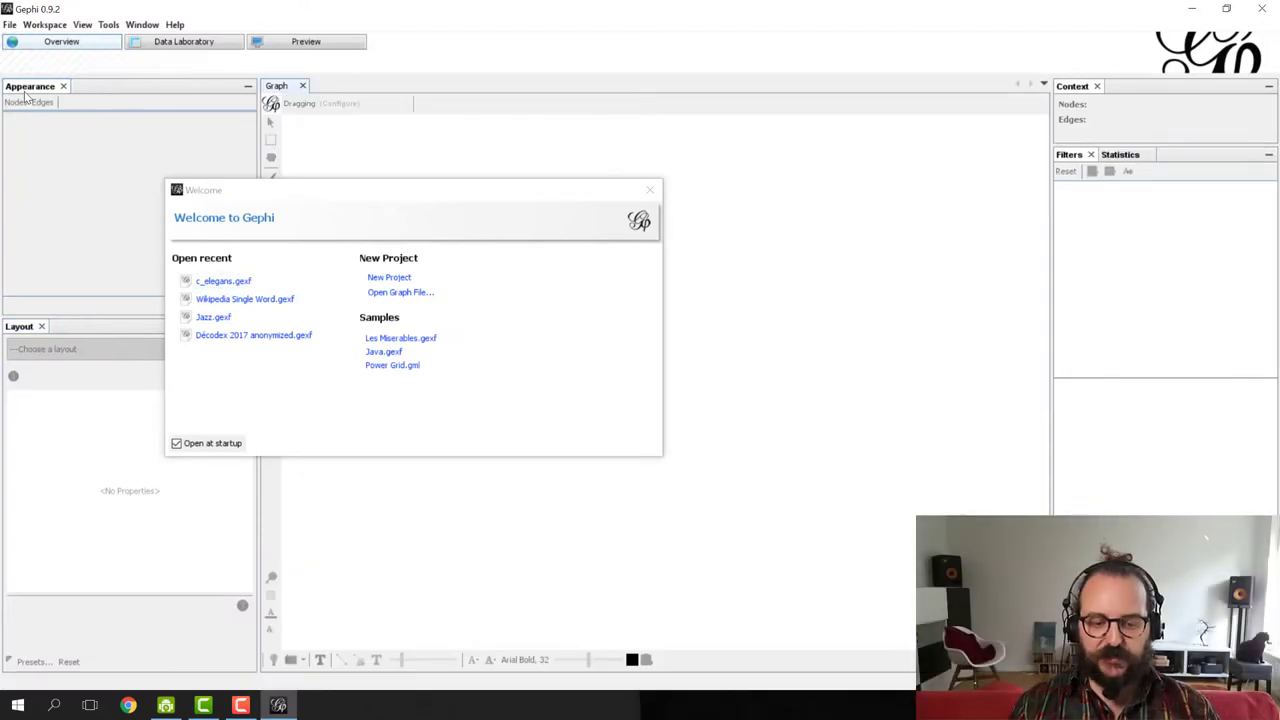
Select the Les Miserables.gexf sample from the welcome dialog.
{"action": "left_click_drag", "start_coordinate": [140, 160], "coordinate": [670, 480]}
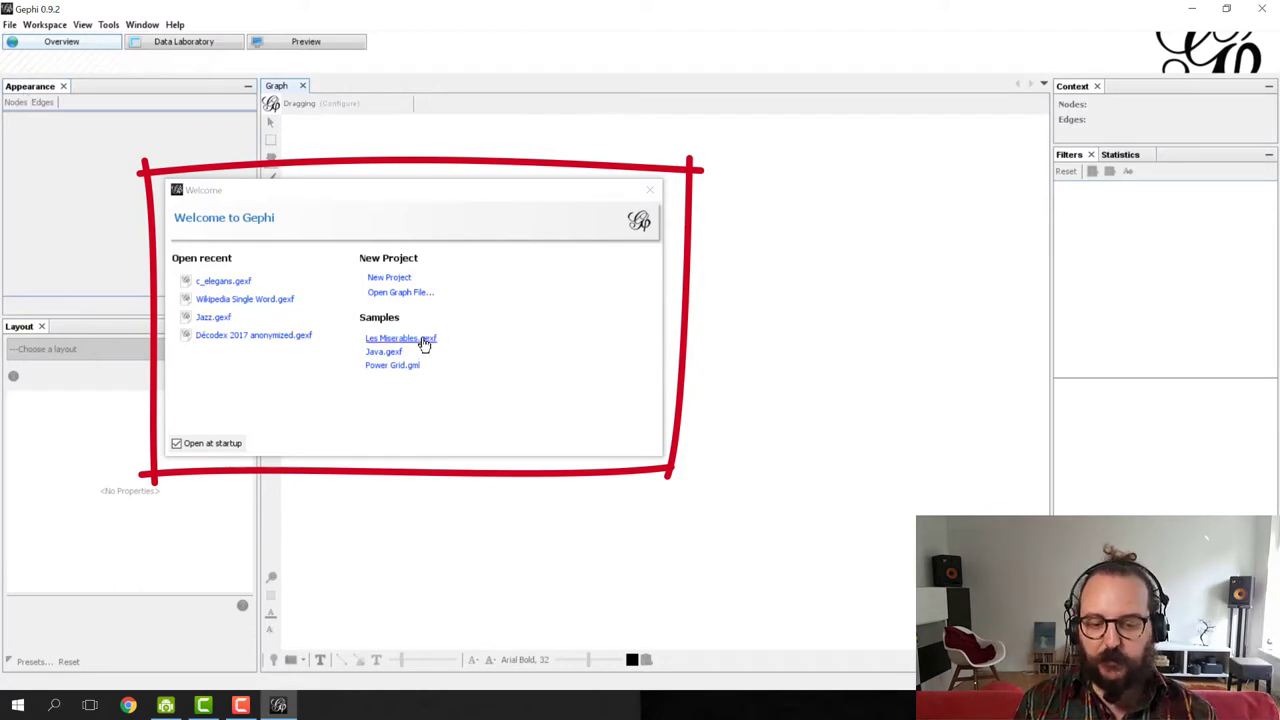
{"action": "mouse_move", "coordinate": [400, 338]}
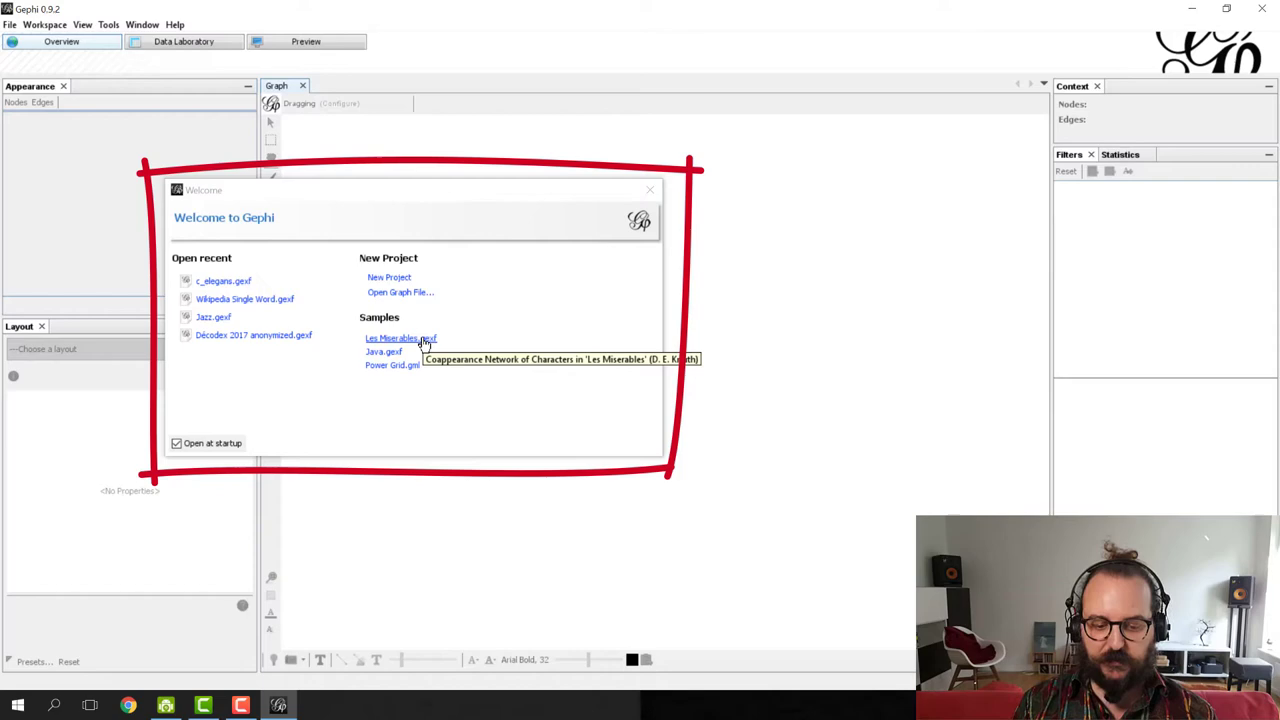
{"action": "mouse_move", "coordinate": [417, 298]}
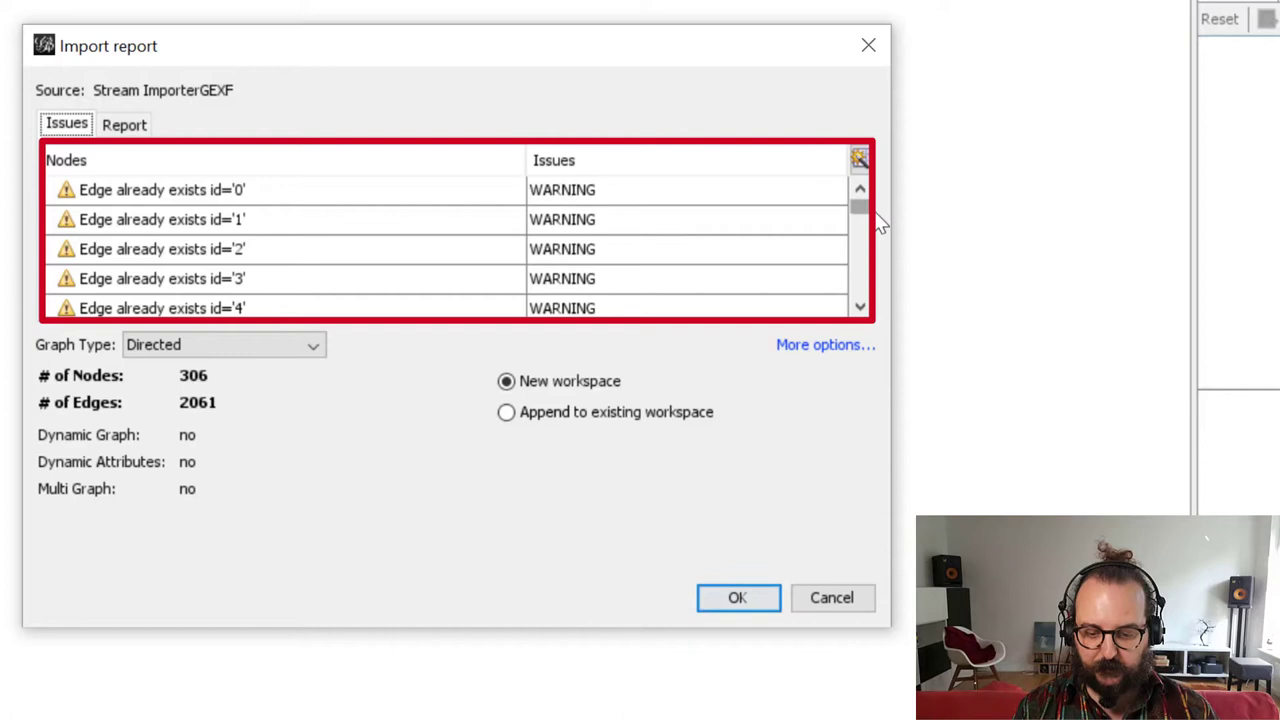
Keep the import as a Directed graph into a new workspace and confirm the 306-node, 2061-edge report.
{"action": "scroll", "scroll_direction": "down", "scroll_amount": 3}
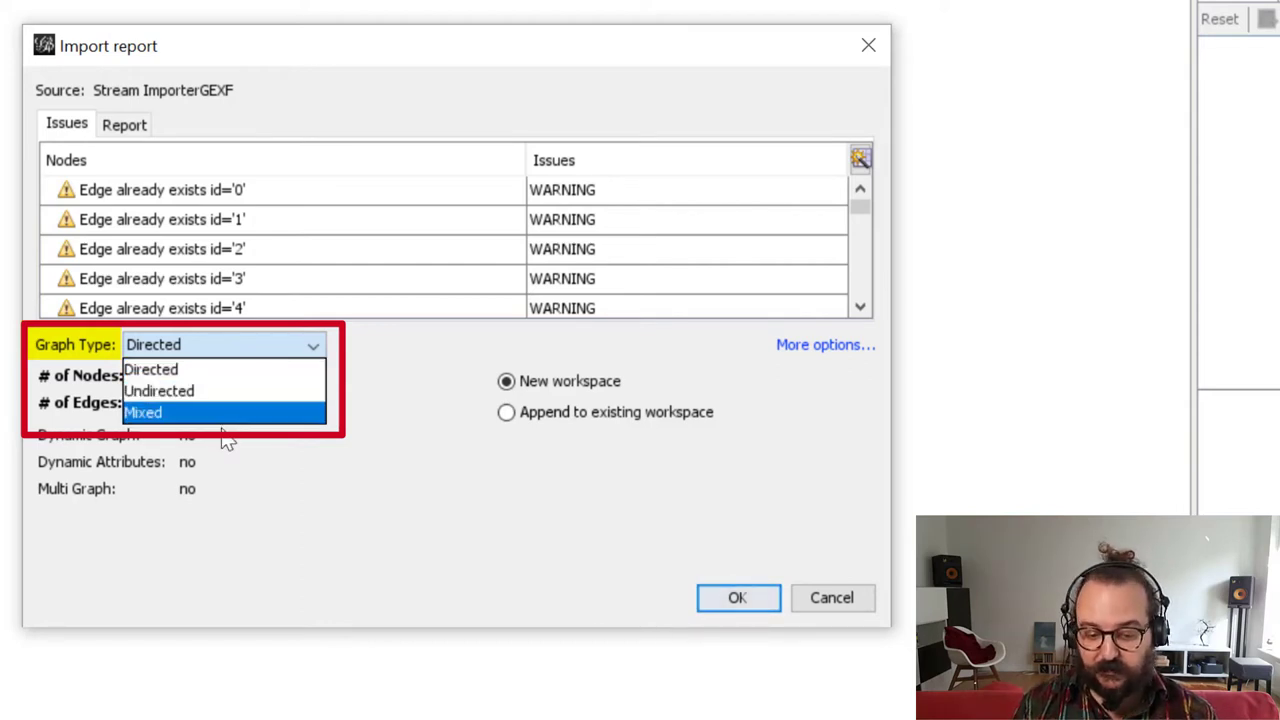
{"action": "left_click", "coordinate": [151, 369]}
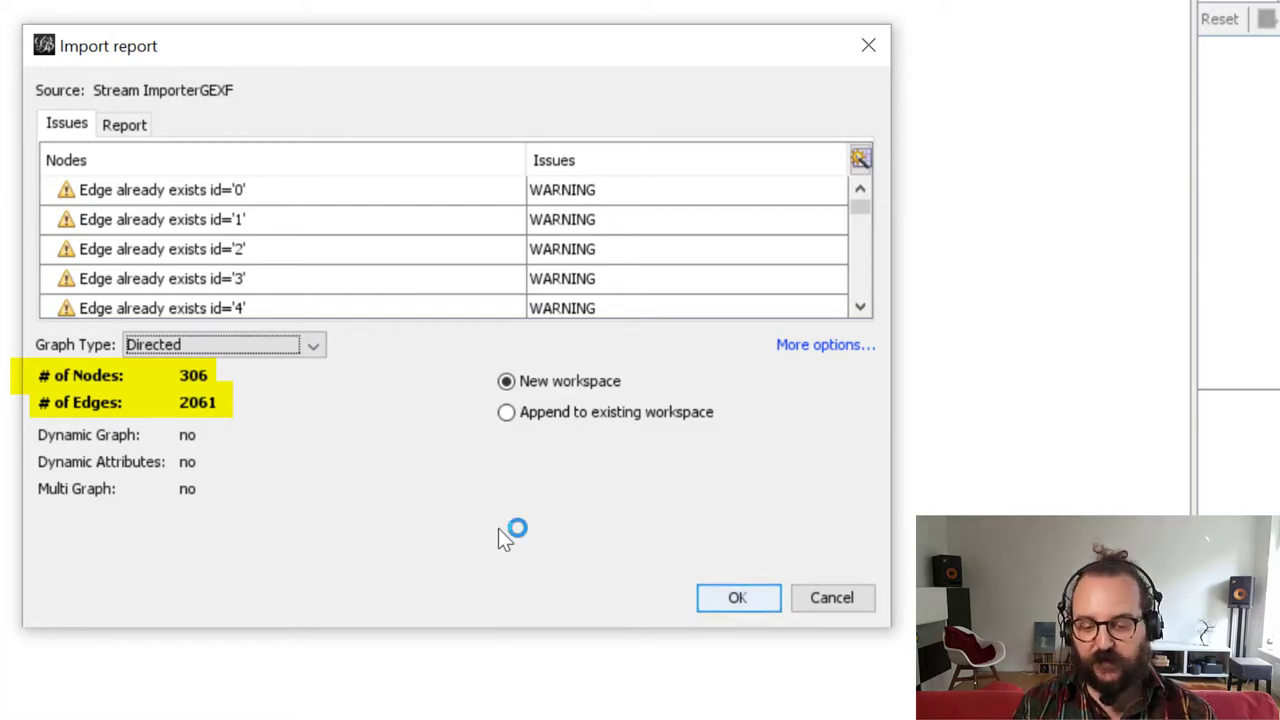
{"action": "left_click", "coordinate": [737, 597]}
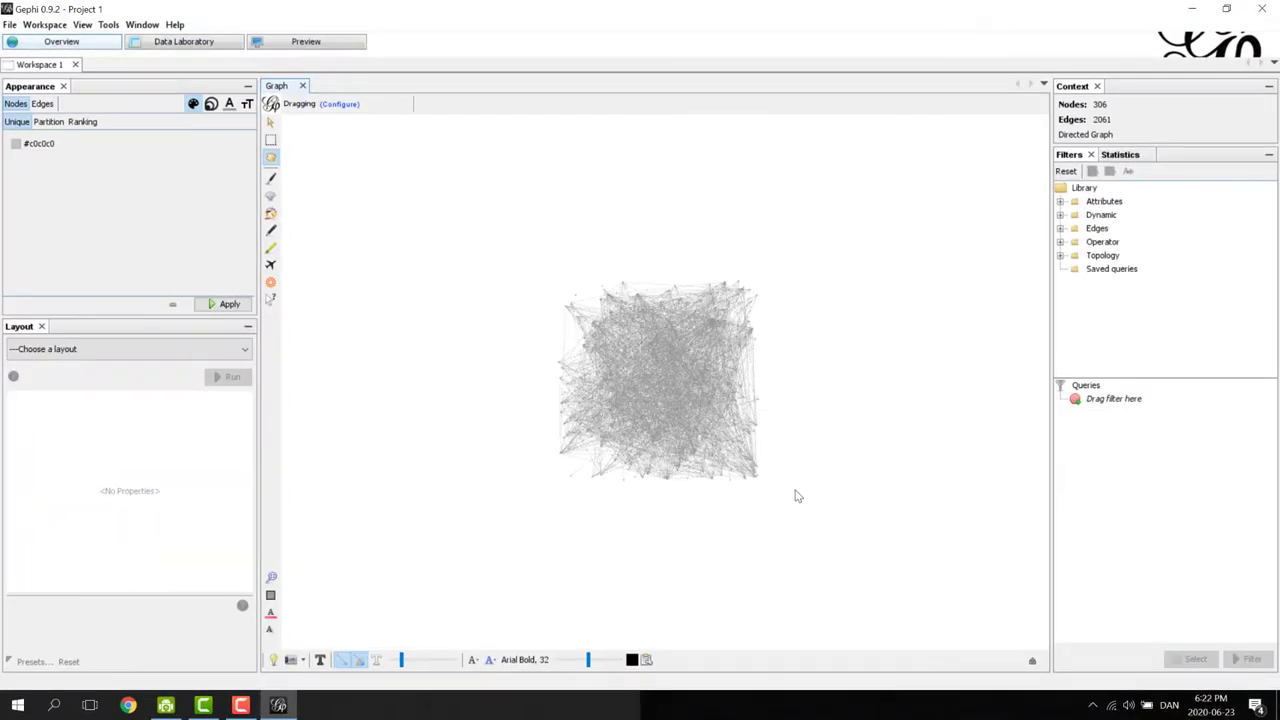
{"action": "left_click_drag", "start_coordinate": [555, 280], "coordinate": [555, 395]}
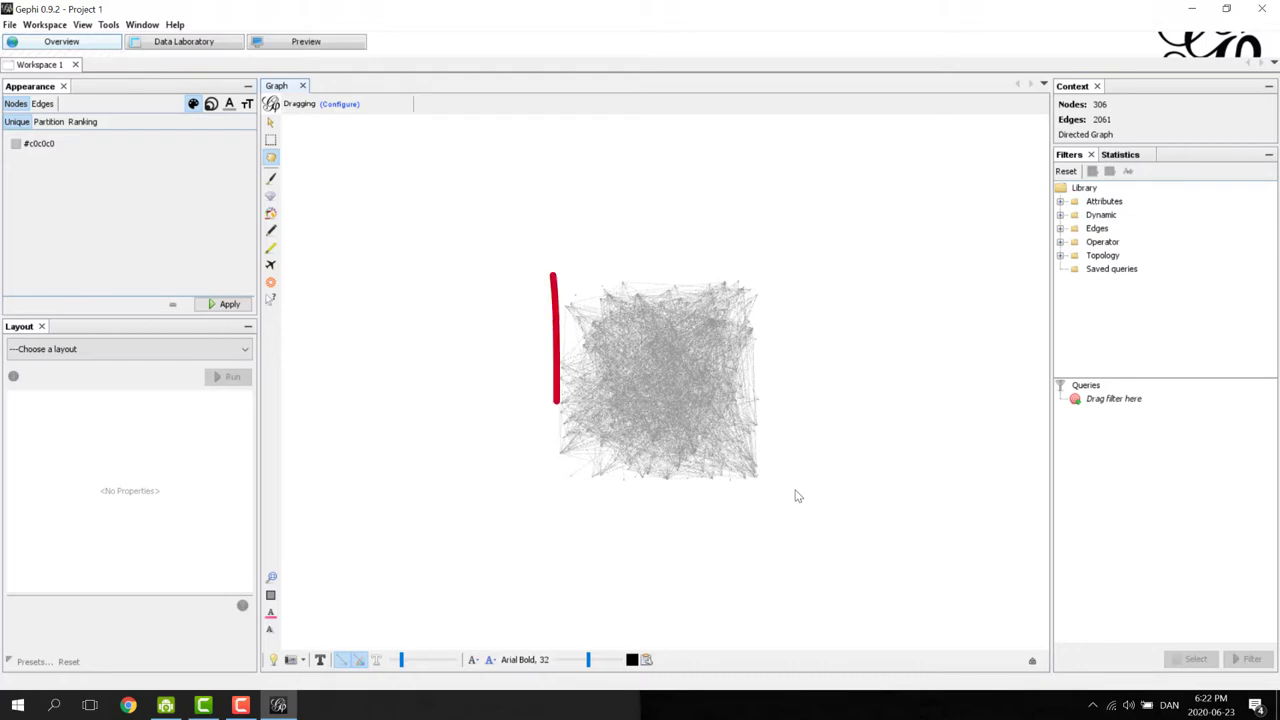
{"action": "left_click_drag", "start_coordinate": [555, 280], "coordinate": [770, 490]}
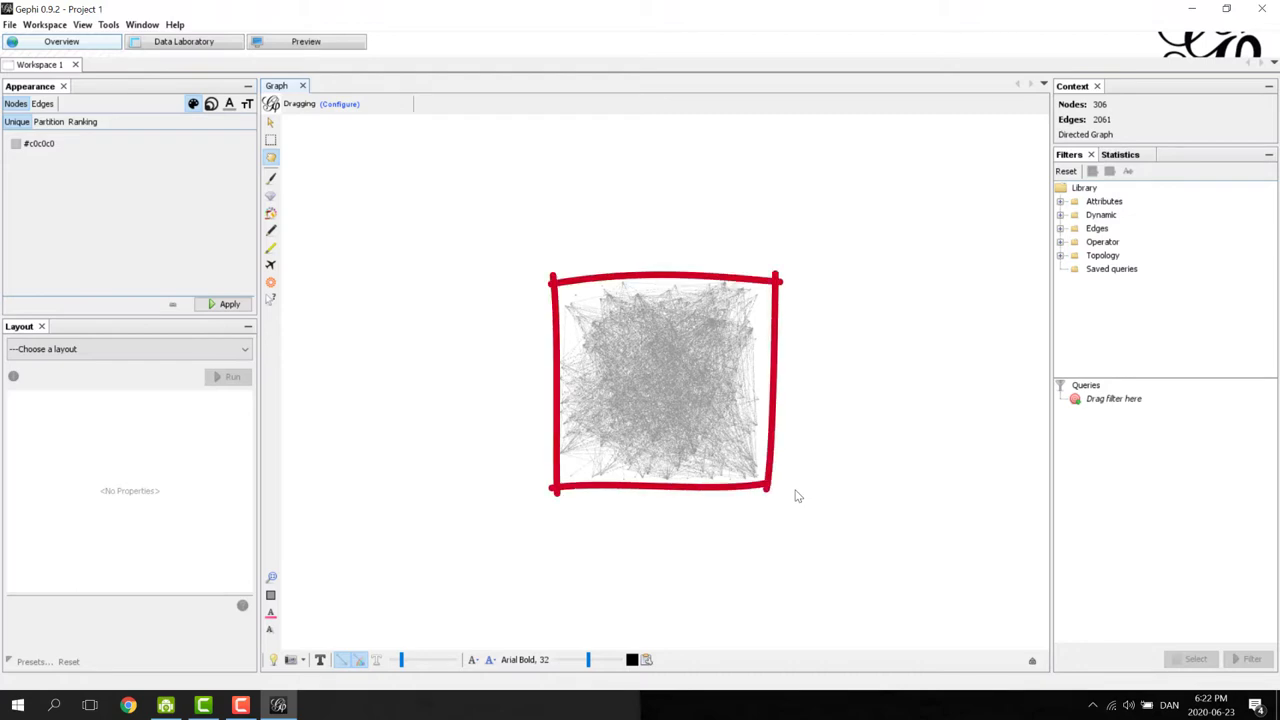
{"action": "mouse_move", "coordinate": [789, 503]}
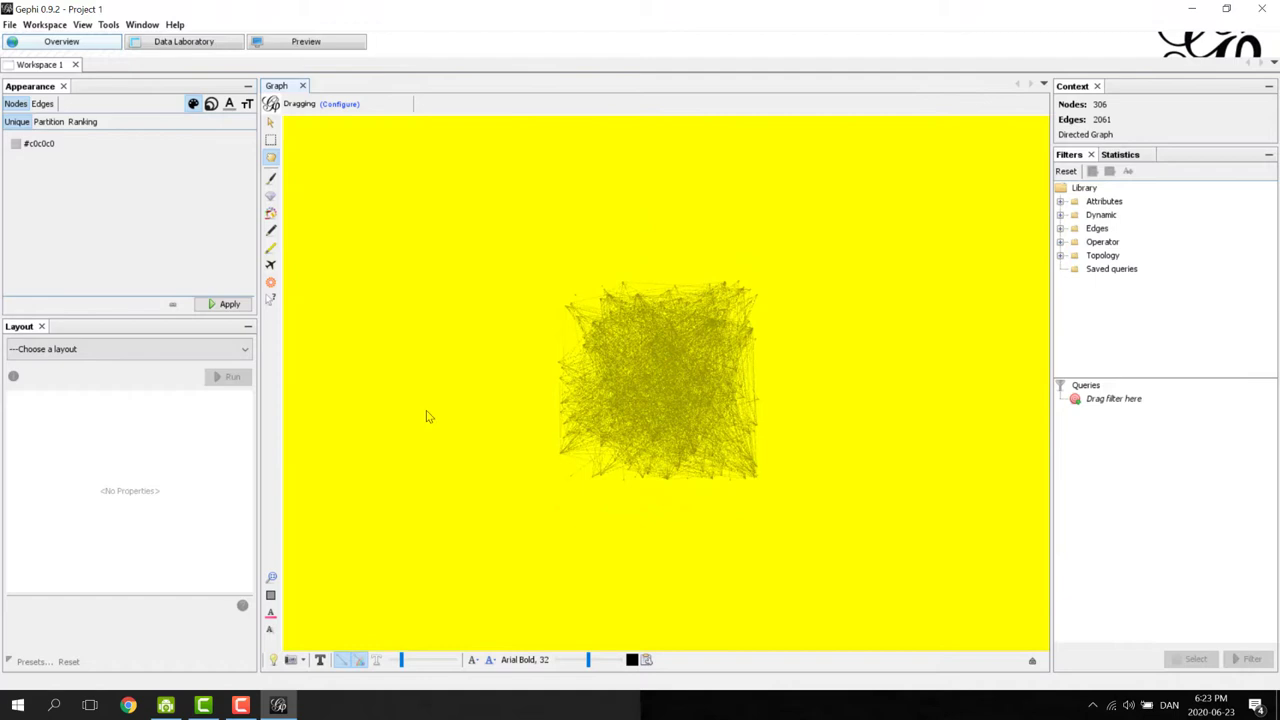
{"action": "mouse_move", "coordinate": [811, 499]}
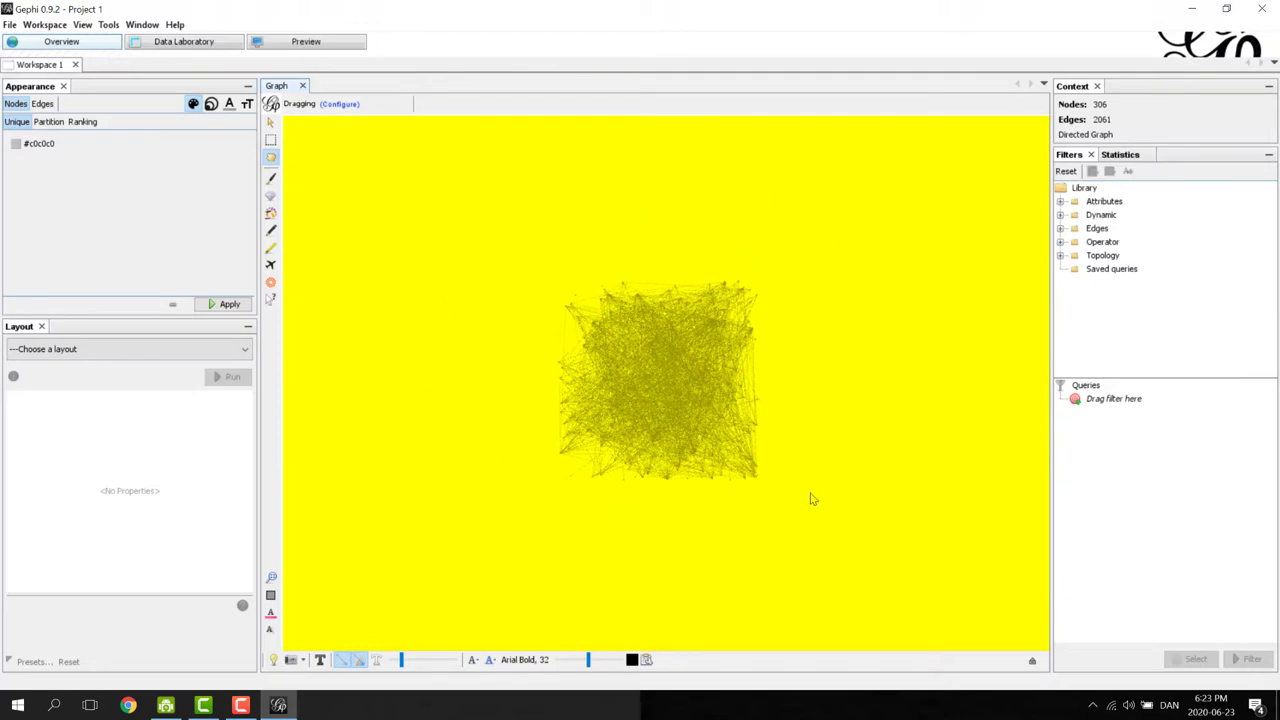
{"action": "mouse_move", "coordinate": [862, 344]}
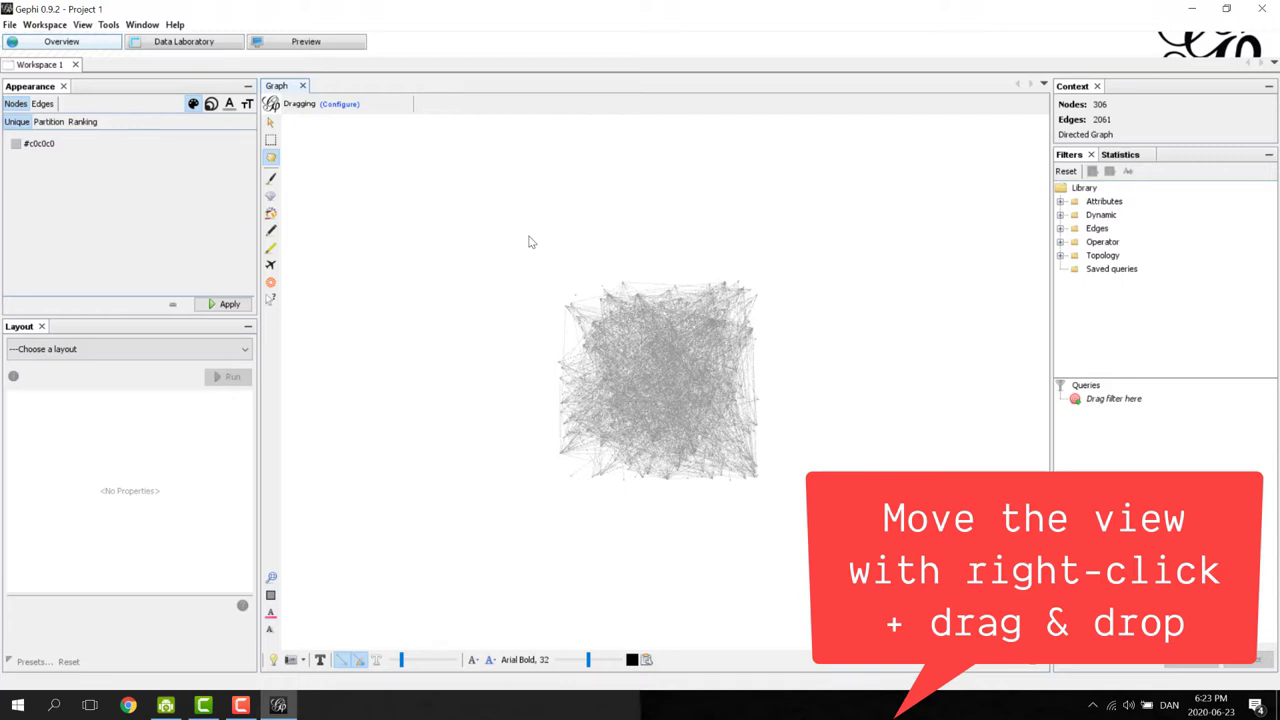
{"action": "left_click_drag", "start_coordinate": [660, 380], "coordinate": [432, 290]}
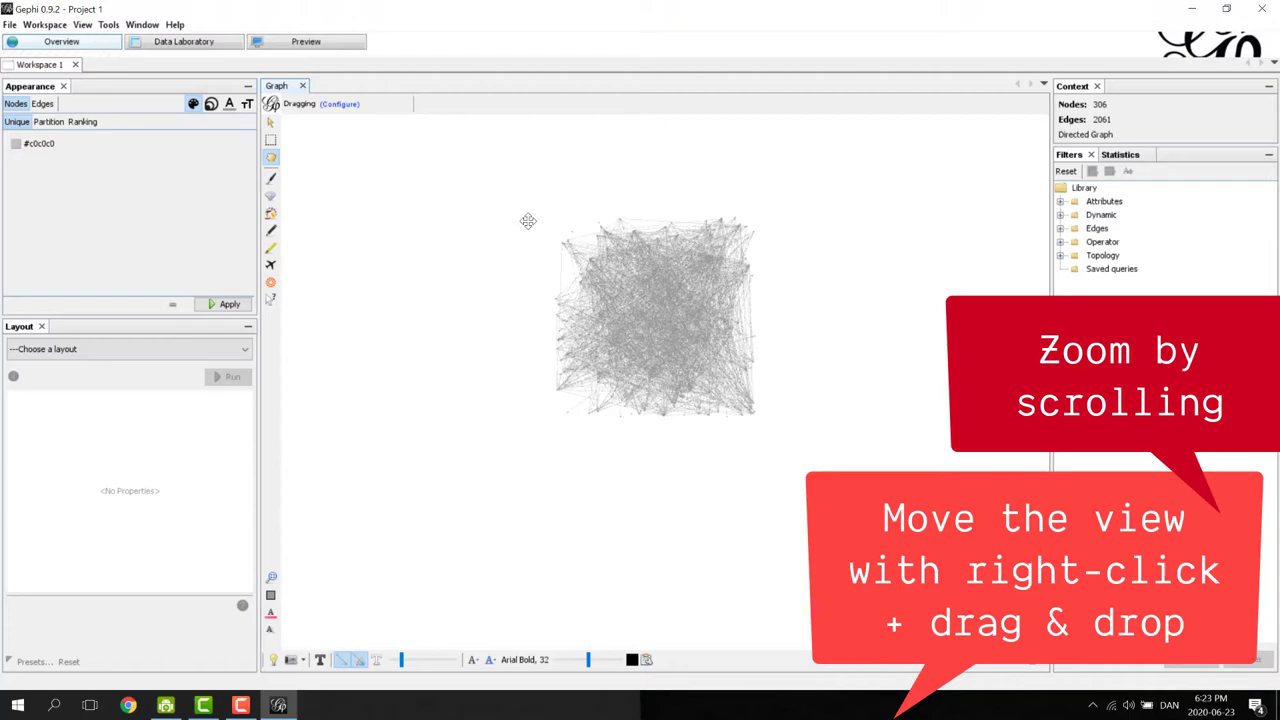
{"action": "mouse_move", "coordinate": [648, 277]}
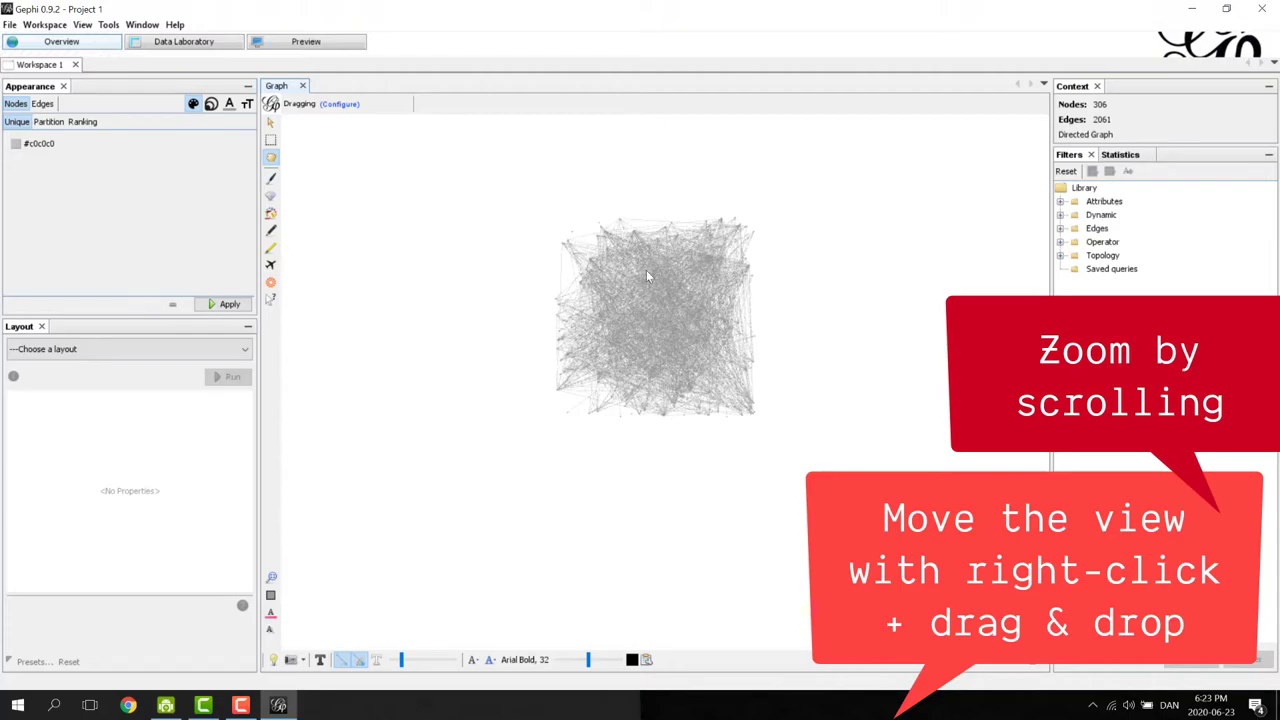
{"action": "scroll", "scroll_direction": "up", "scroll_amount": 3}
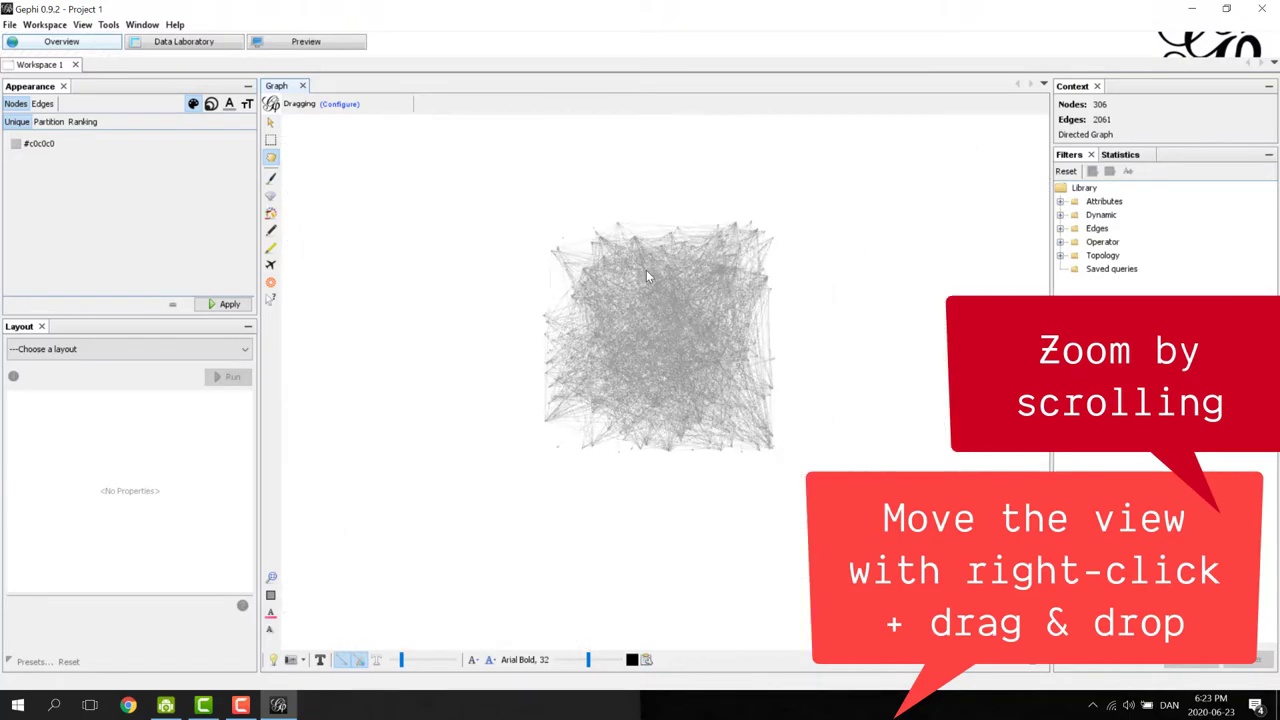
{"action": "scroll", "scroll_direction": "up", "scroll_amount": 3}
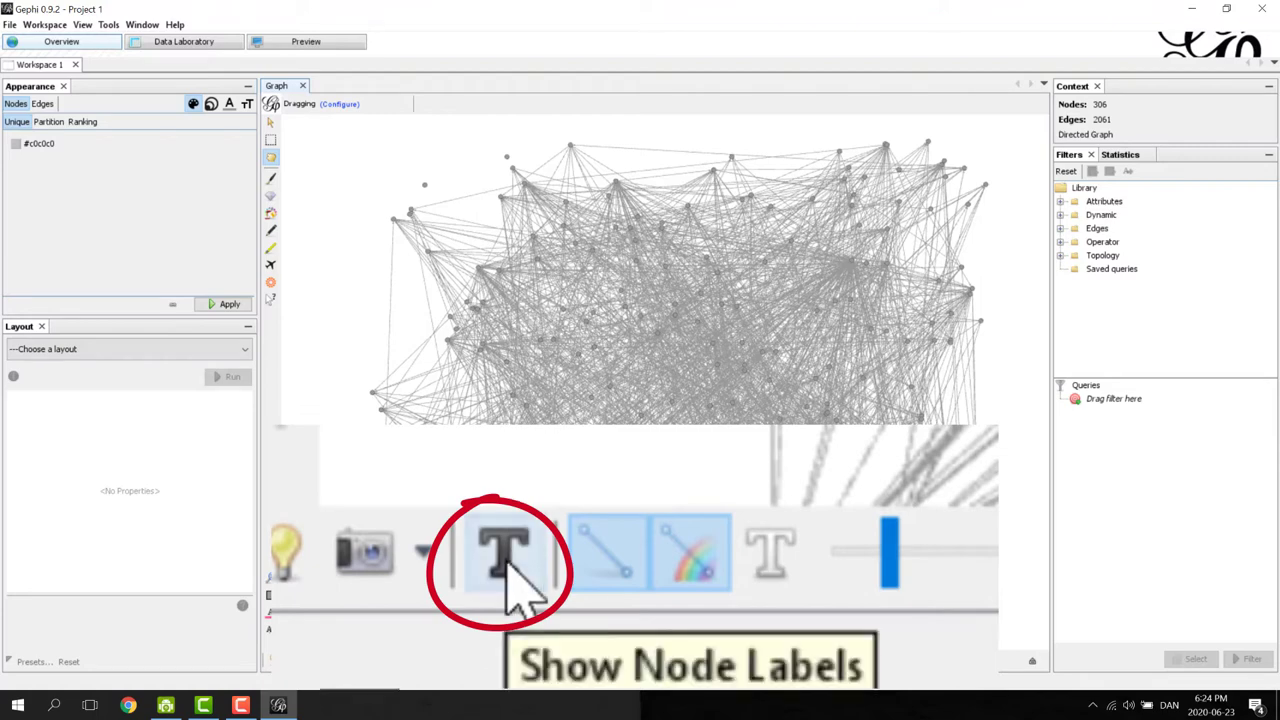
Turn on node labels so numbers appear beside the scattered nodes.
{"action": "left_click", "coordinate": [505, 553]}
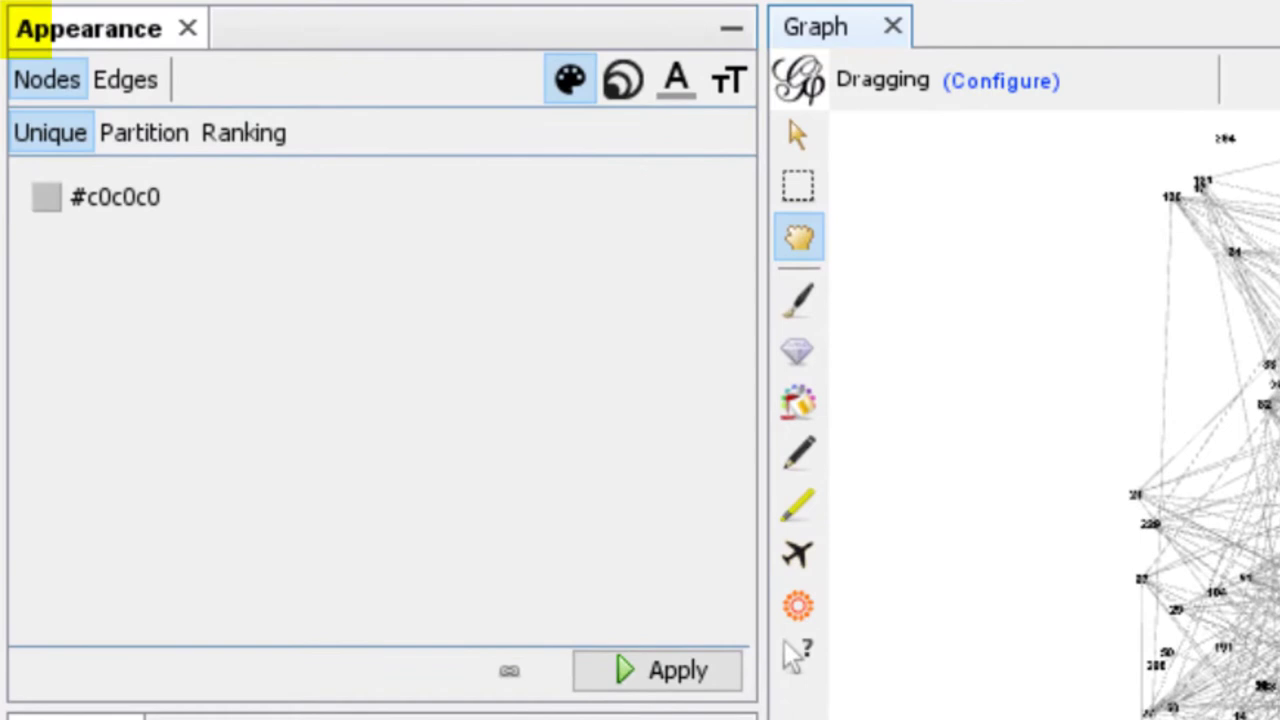
{"action": "mouse_move", "coordinate": [668, 558]}
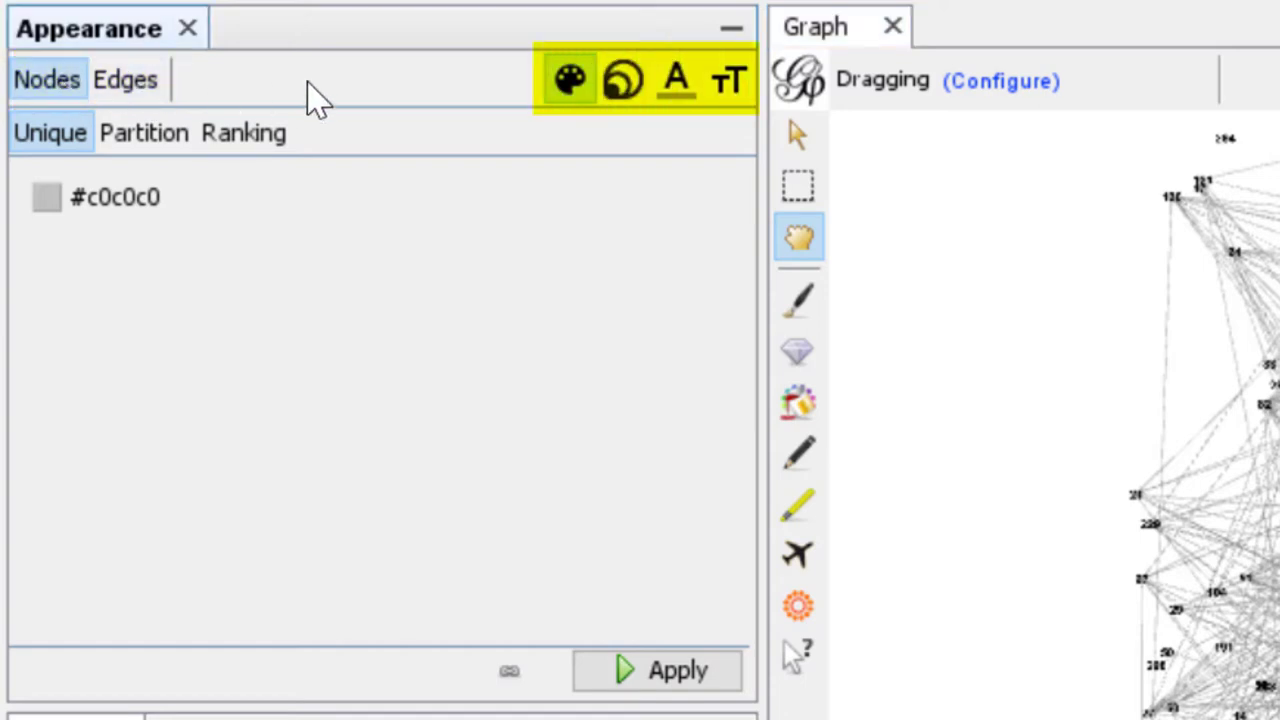
{"action": "mouse_move", "coordinate": [568, 80]}
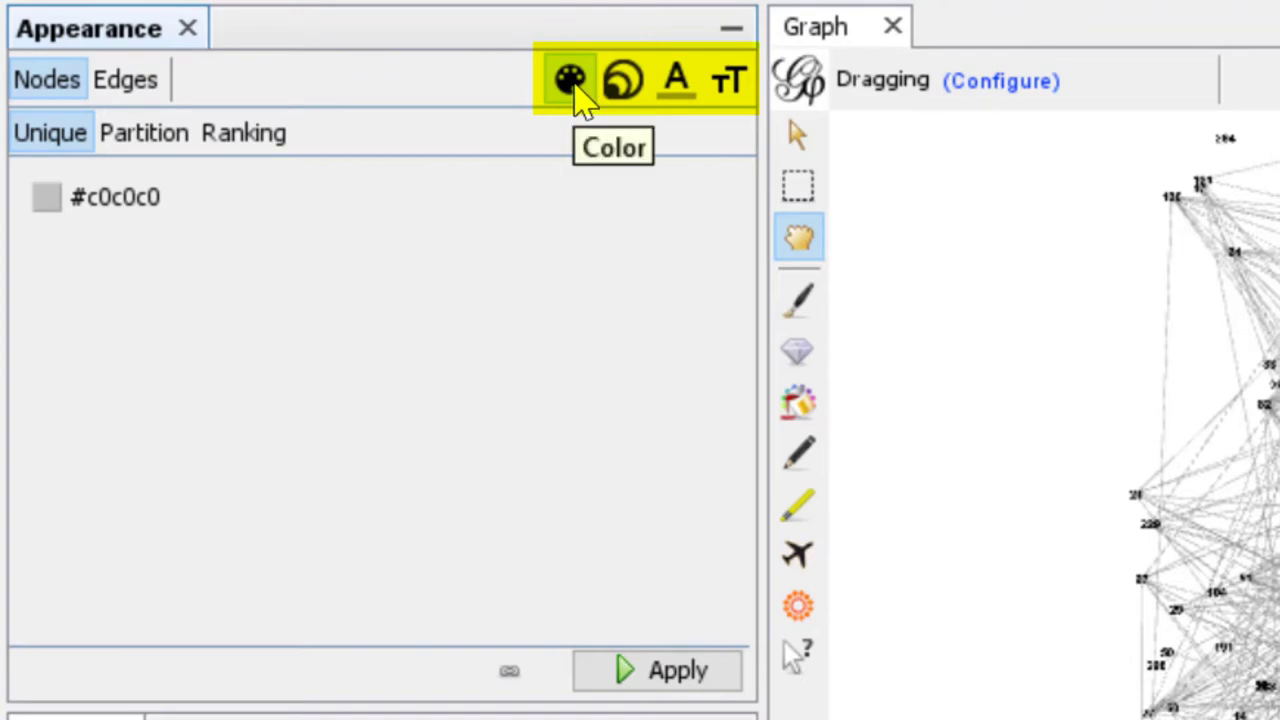
{"action": "mouse_move", "coordinate": [620, 90]}
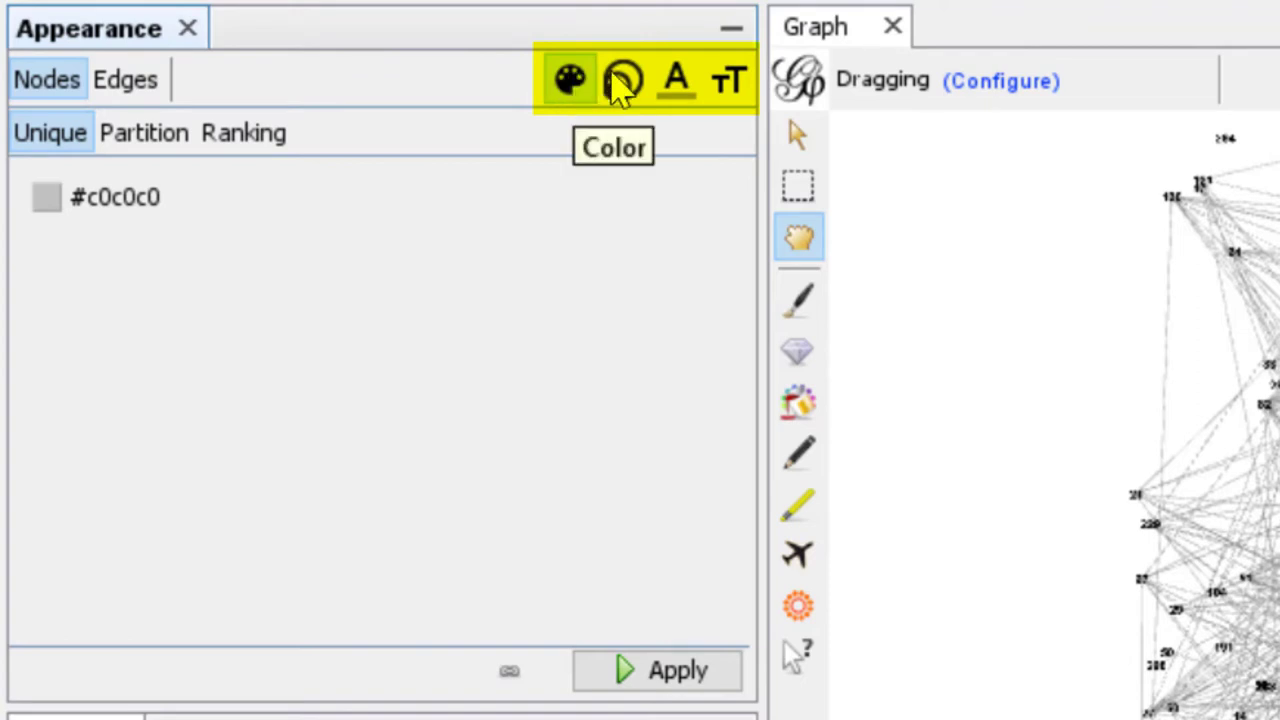
{"action": "mouse_move", "coordinate": [677, 80]}
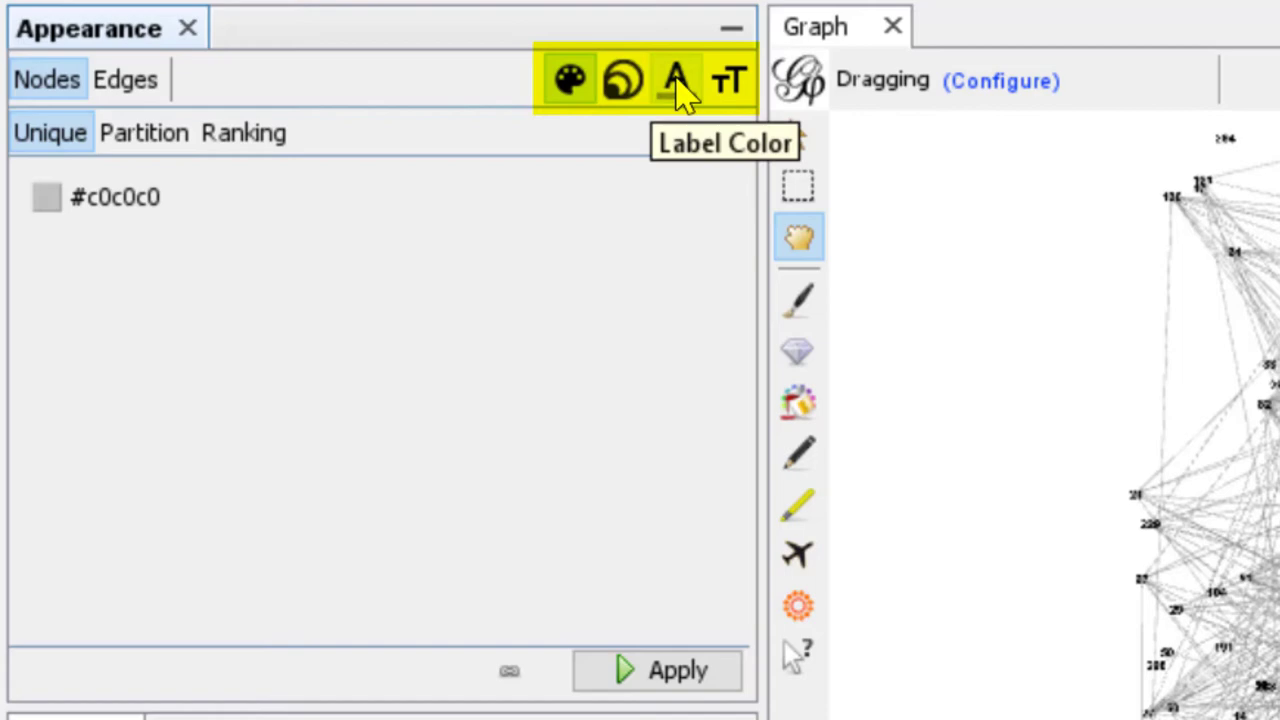
{"action": "mouse_move", "coordinate": [728, 80]}
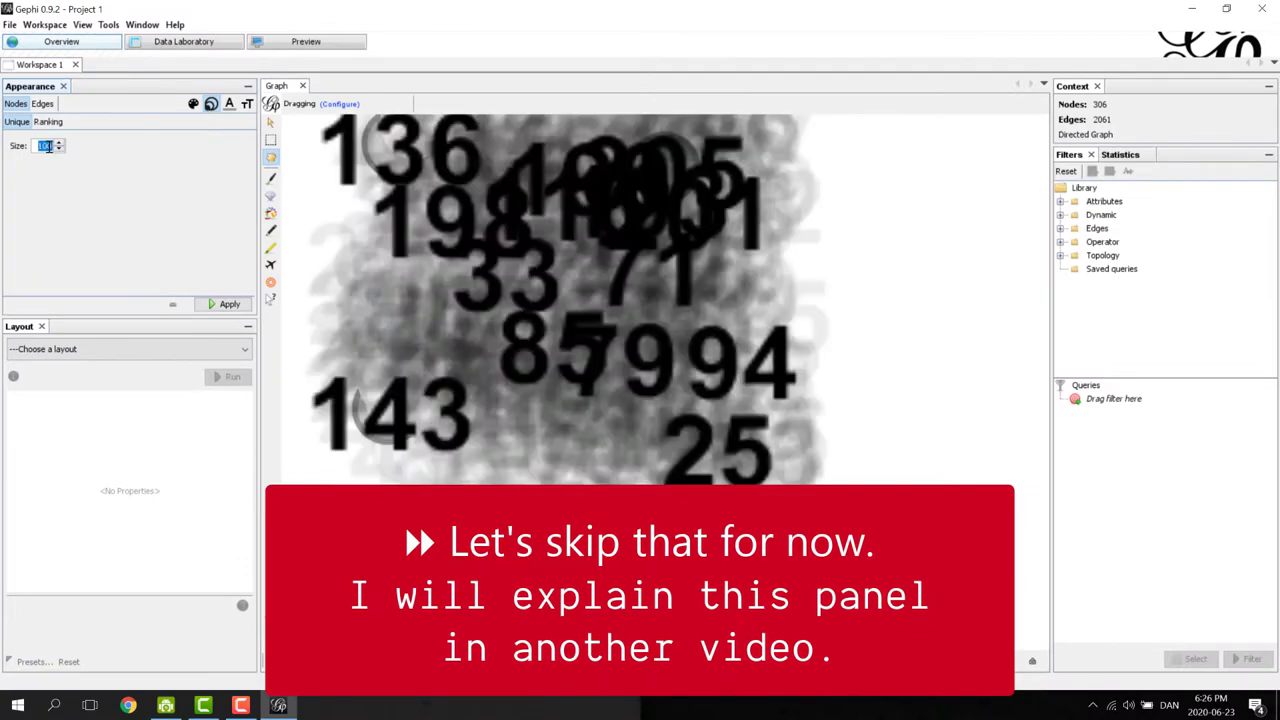
Rank node colour by Out-Degree on the blue gradient in Appearance.
{"action": "left_click", "coordinate": [229, 303]}
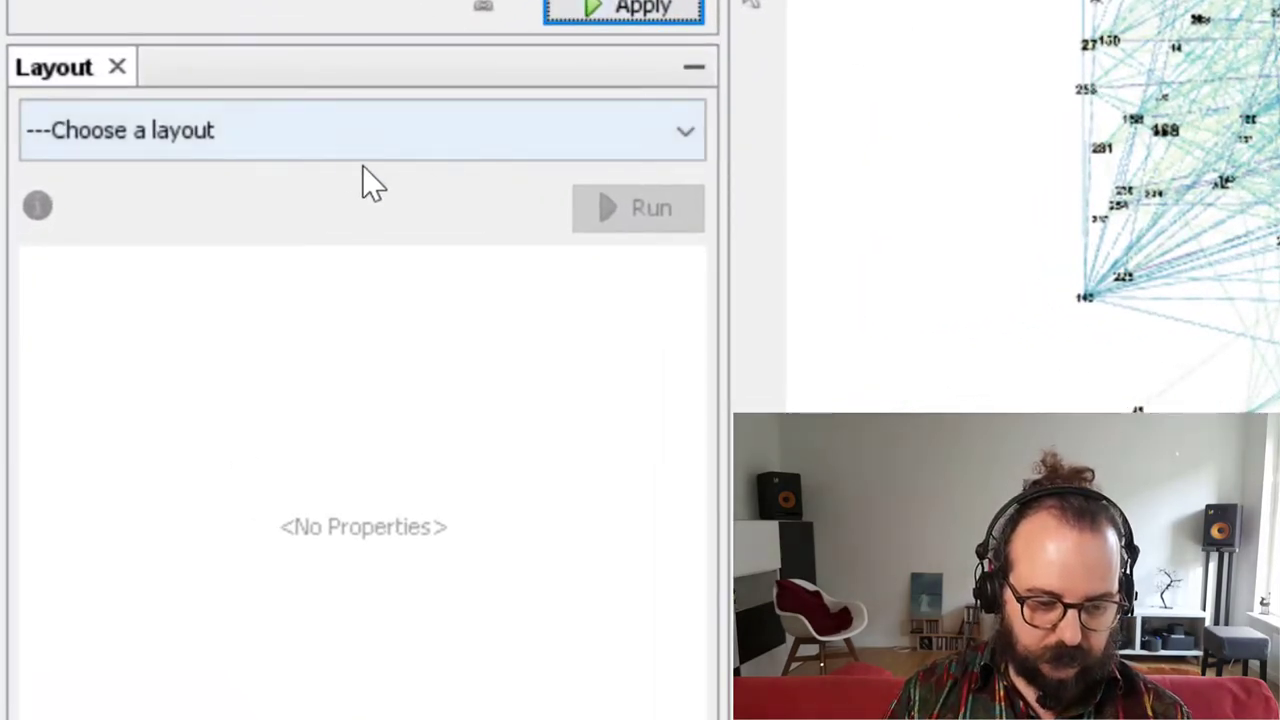
Run the Fruchterman Reingold layout until the network spreads into a round cloud, then stop it.
{"action": "left_click", "coordinate": [360, 130]}
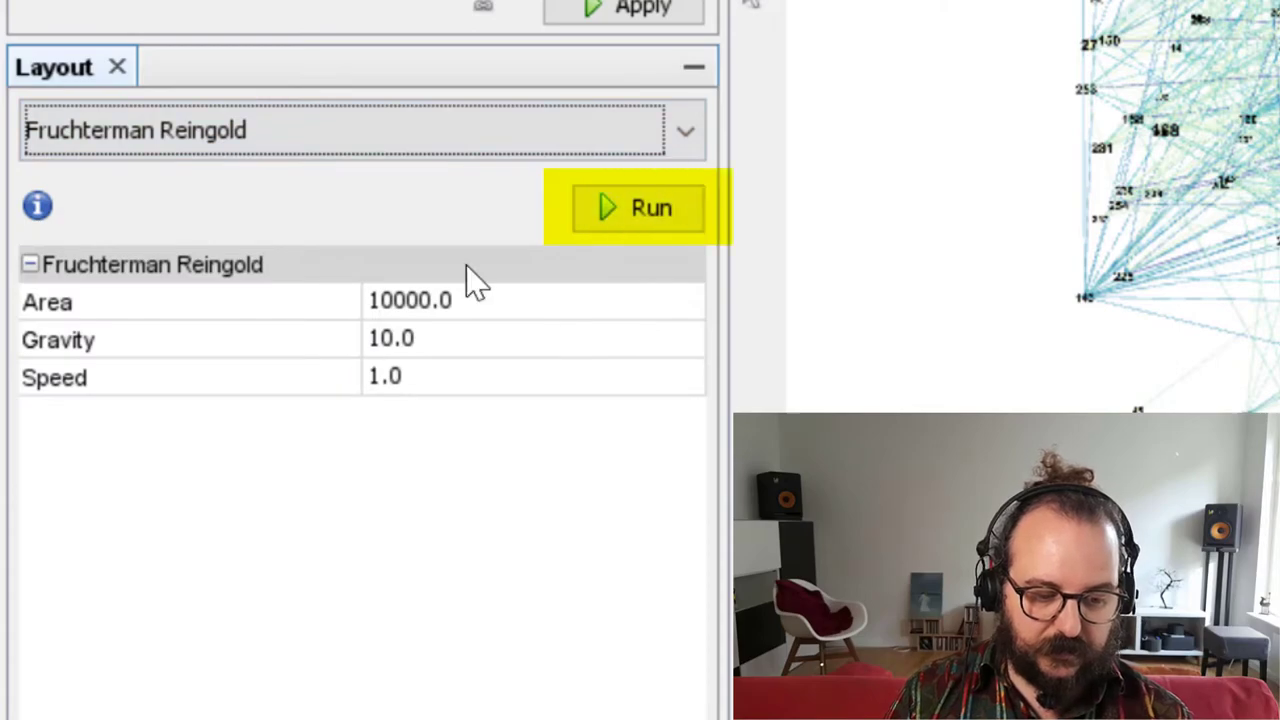
{"action": "left_click", "coordinate": [650, 207]}
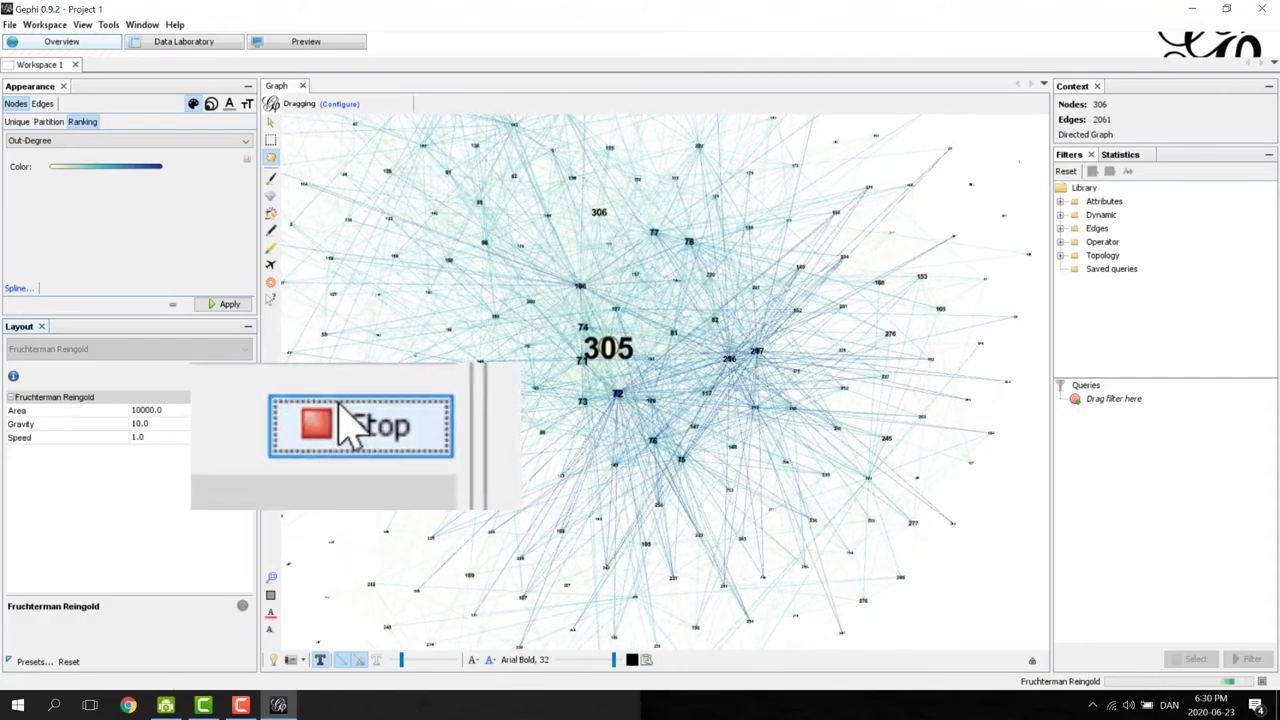
{"action": "left_click", "coordinate": [360, 424]}
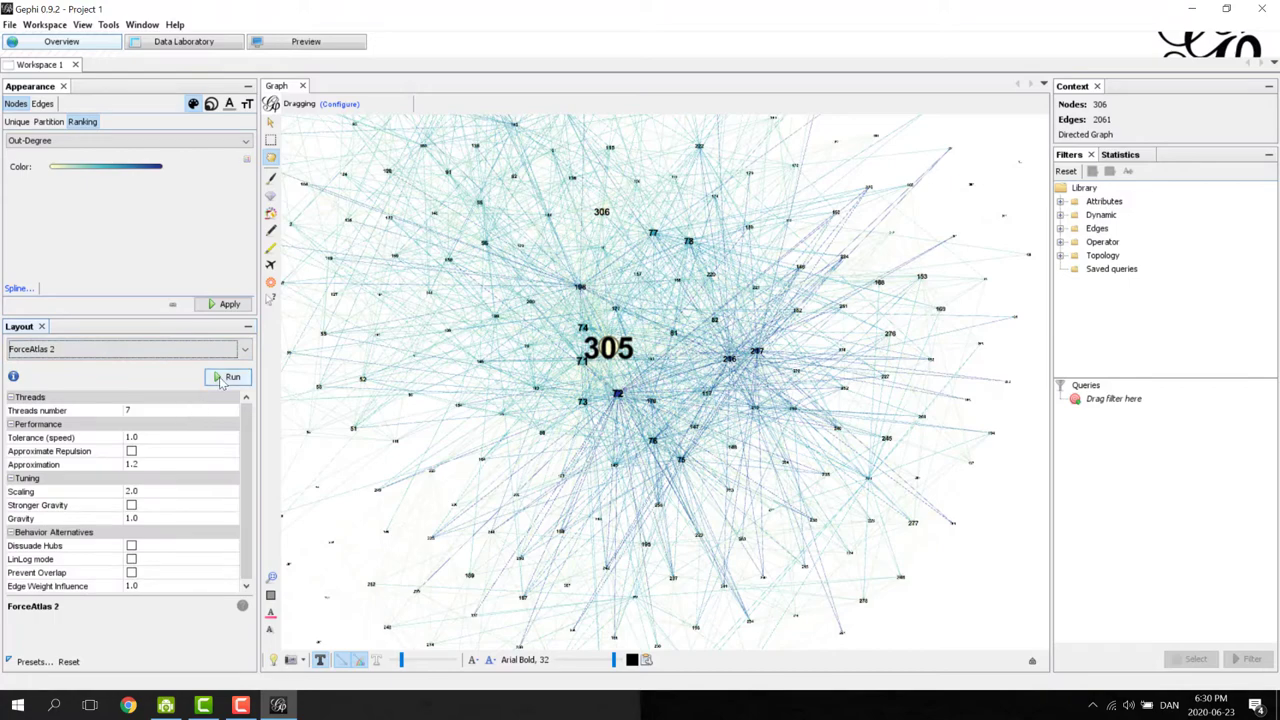
Run ForceAtlas 2 briefly to pull the network into a compact cluster, then stop it.
{"action": "left_click", "coordinate": [232, 377]}
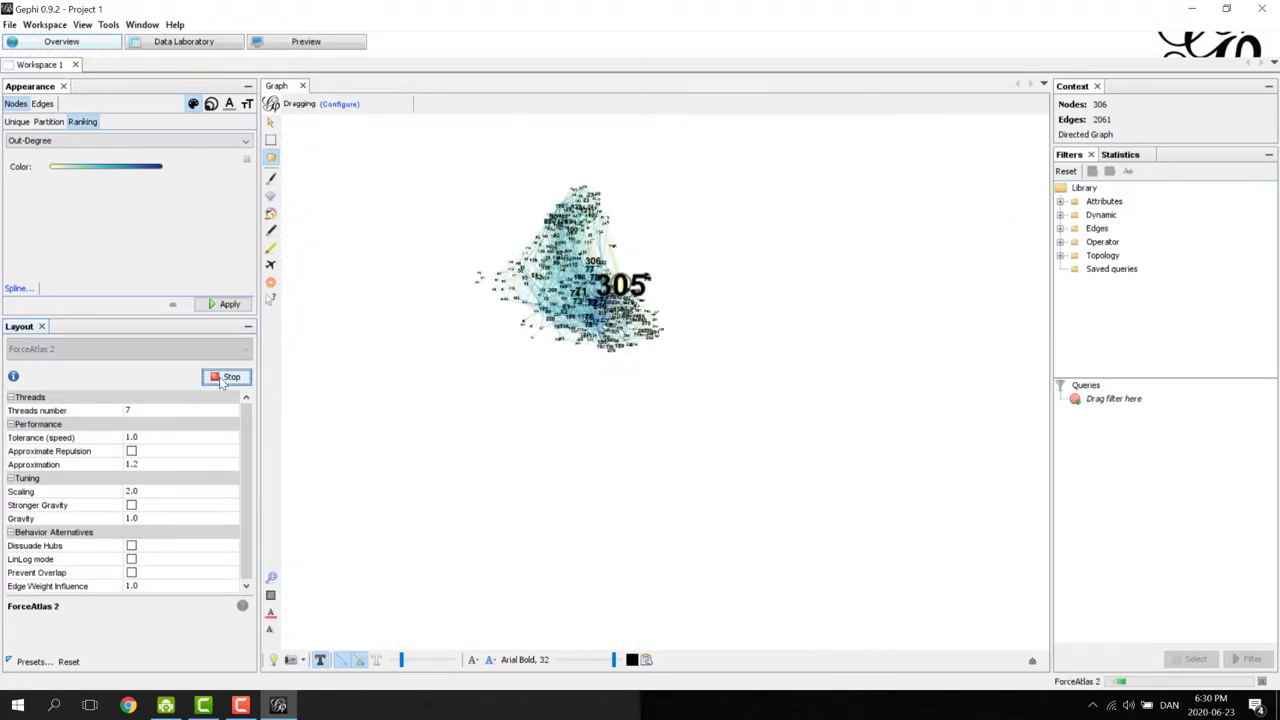
{"action": "left_click", "coordinate": [225, 377]}
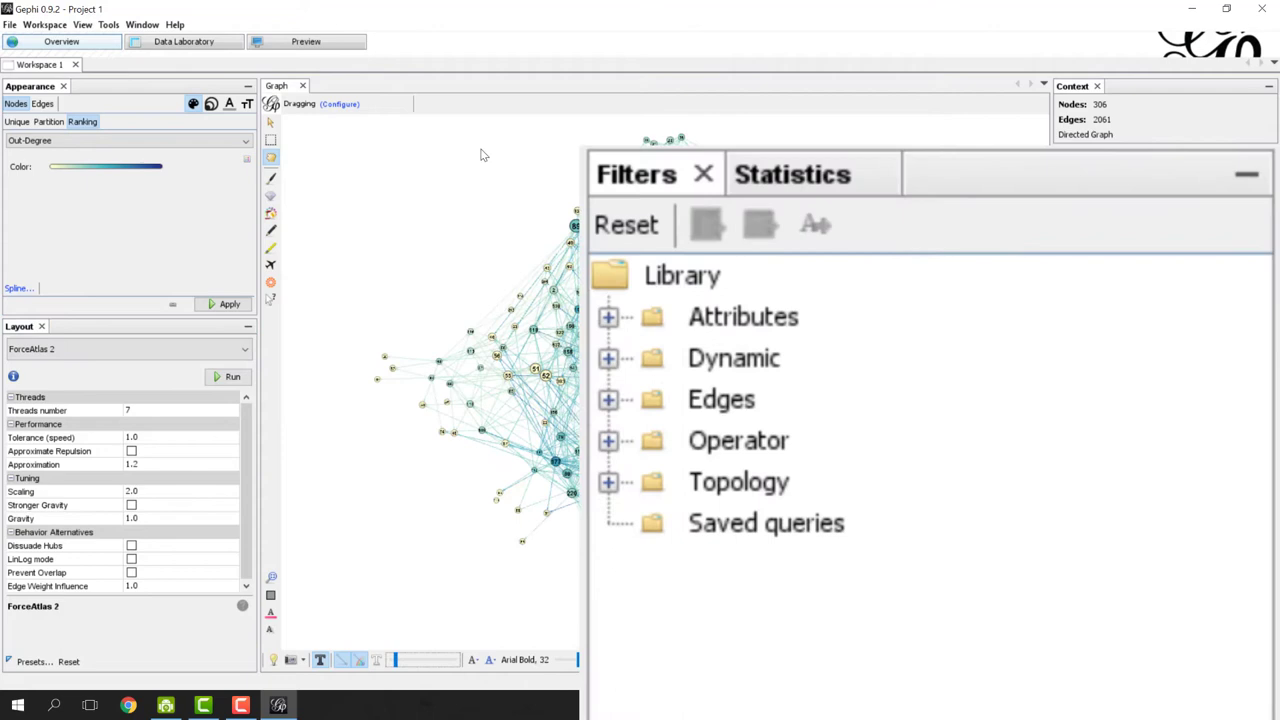
Show the Statistics panel listing average degree, diameter, modularity and PageRank, flipping past Filters.
{"action": "left_click", "coordinate": [792, 174]}
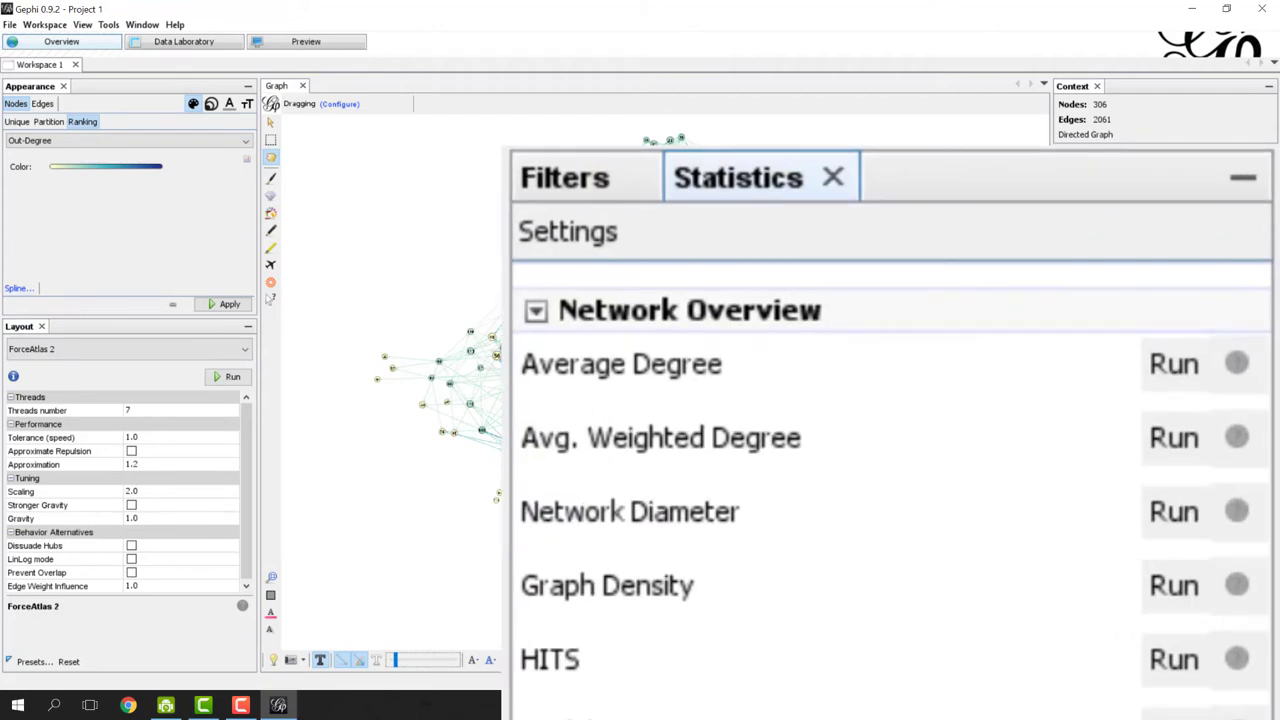
{"action": "left_click", "coordinate": [564, 177]}
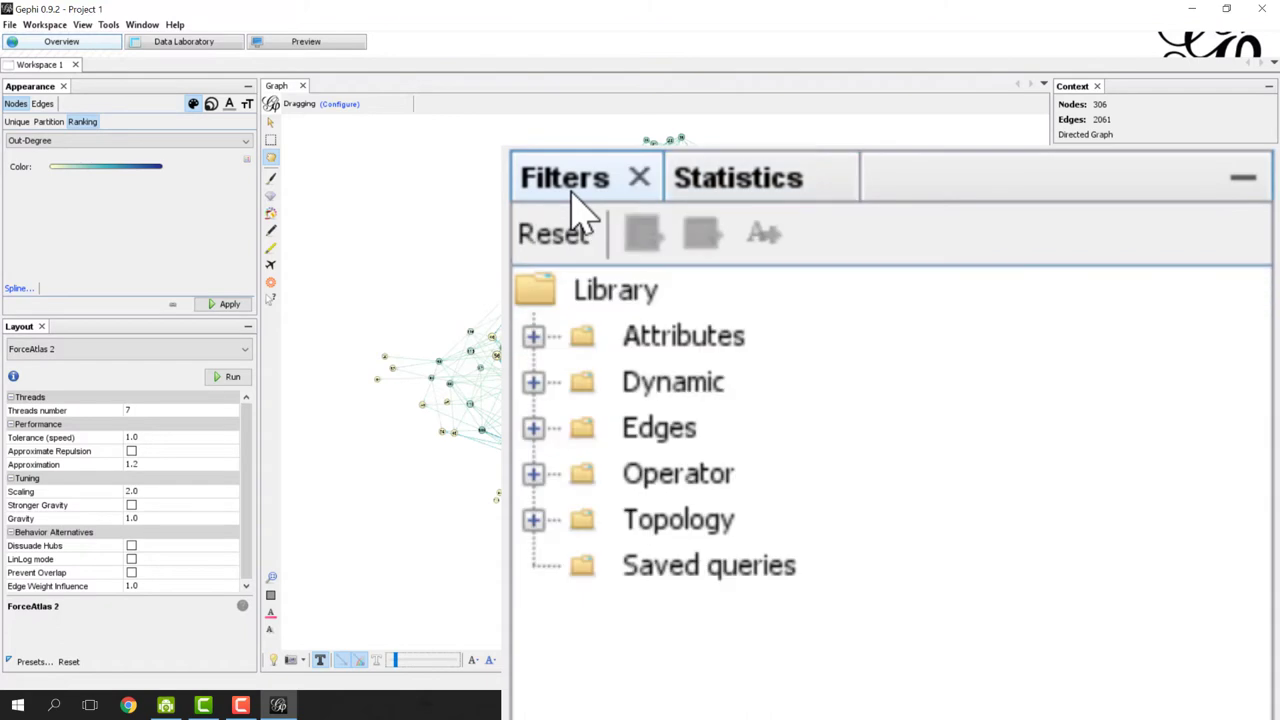
{"action": "left_click", "coordinate": [737, 177]}
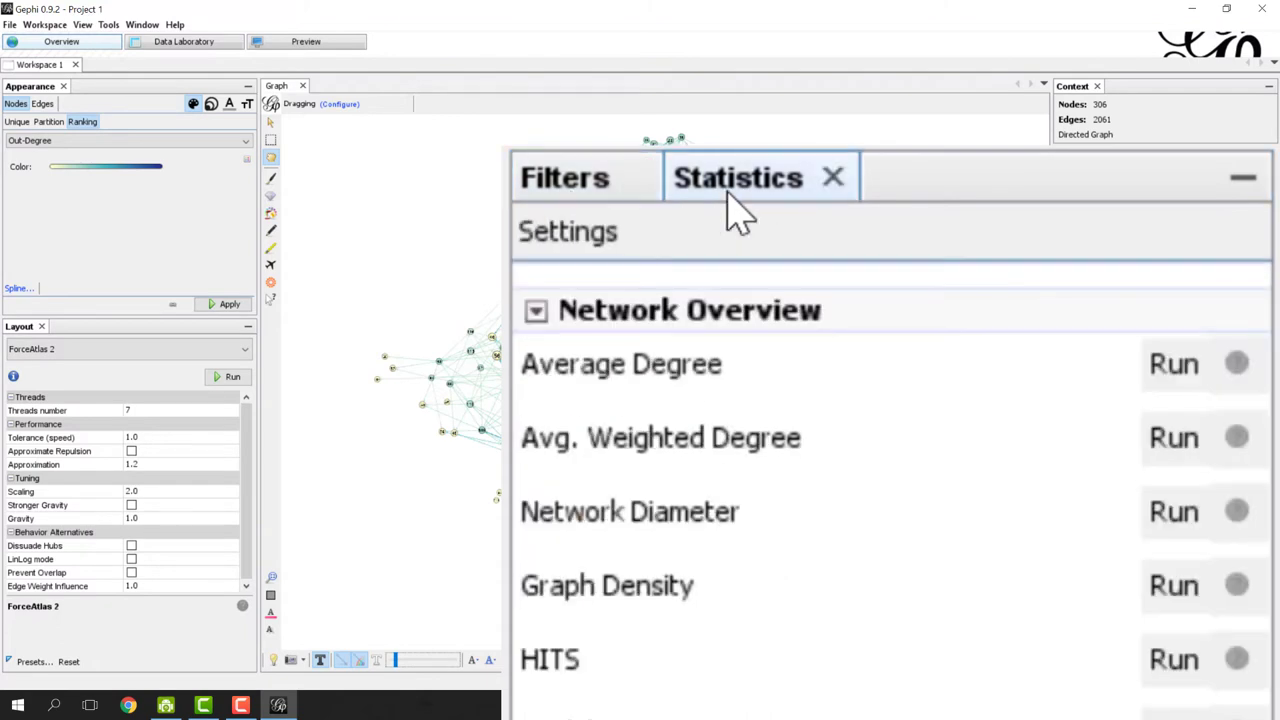
{"action": "left_click", "coordinate": [564, 177]}
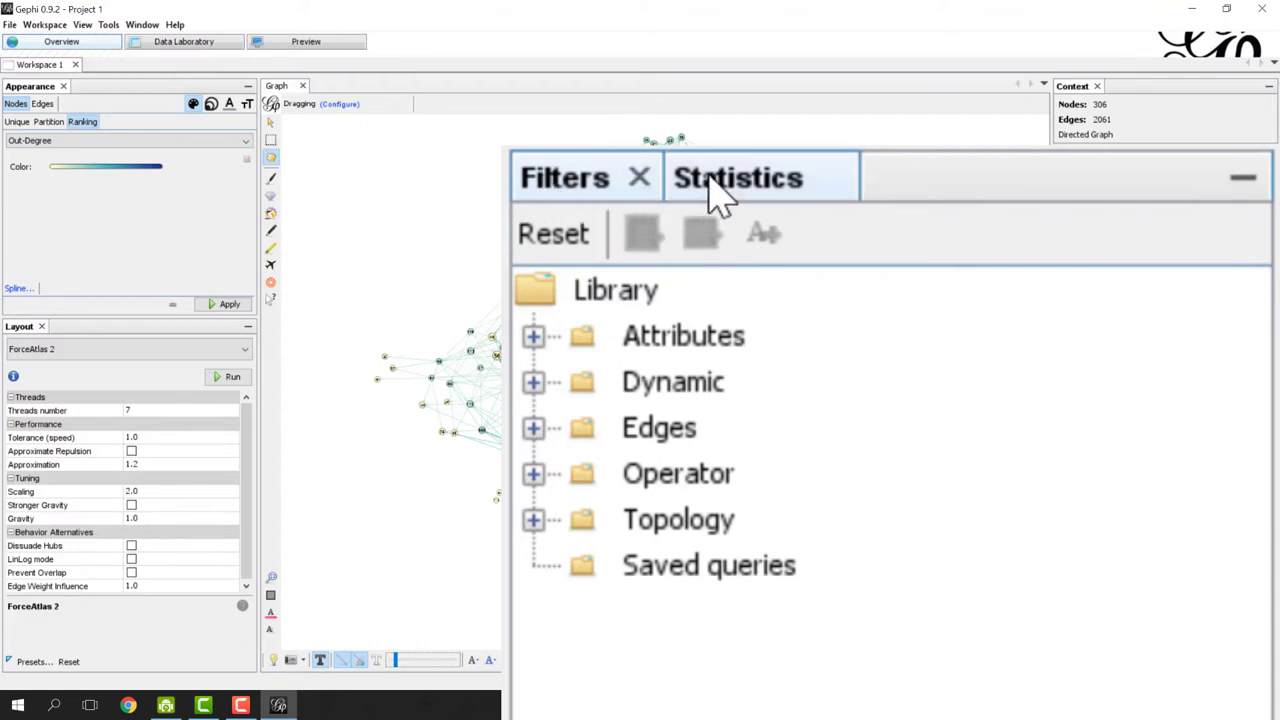
{"action": "left_click", "coordinate": [738, 177]}
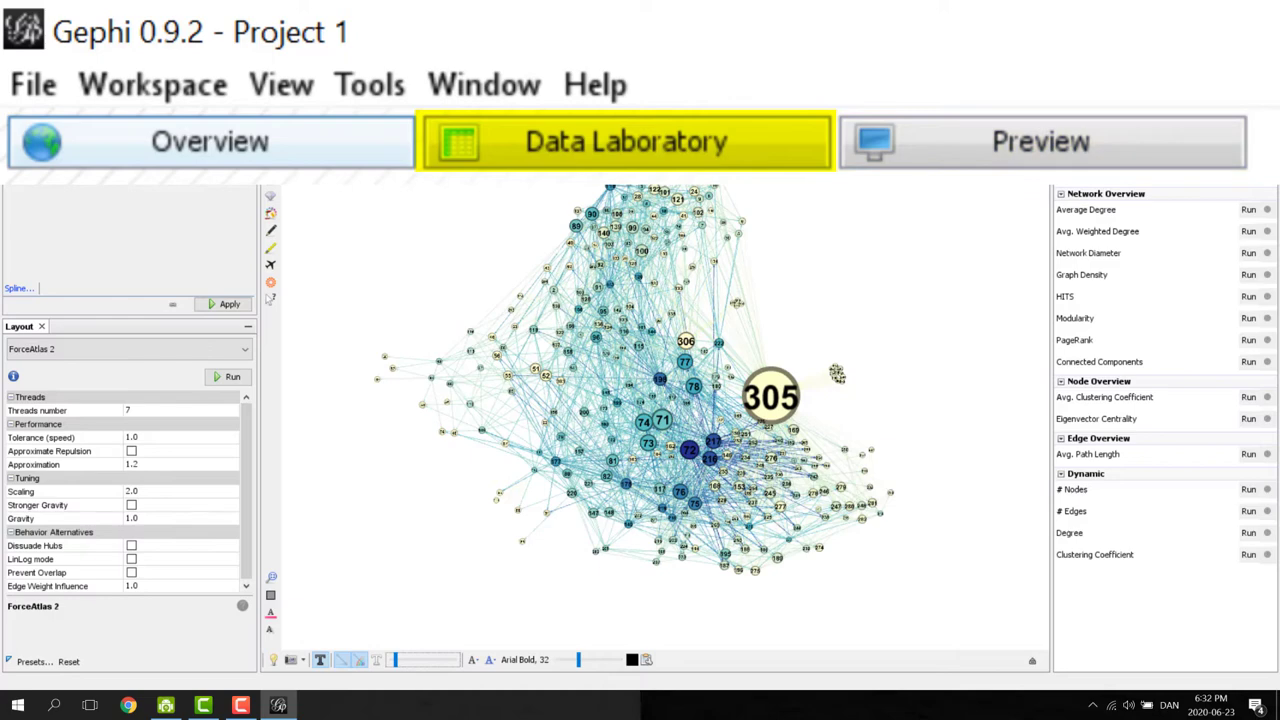
{"action": "mouse_move", "coordinate": [657, 165]}
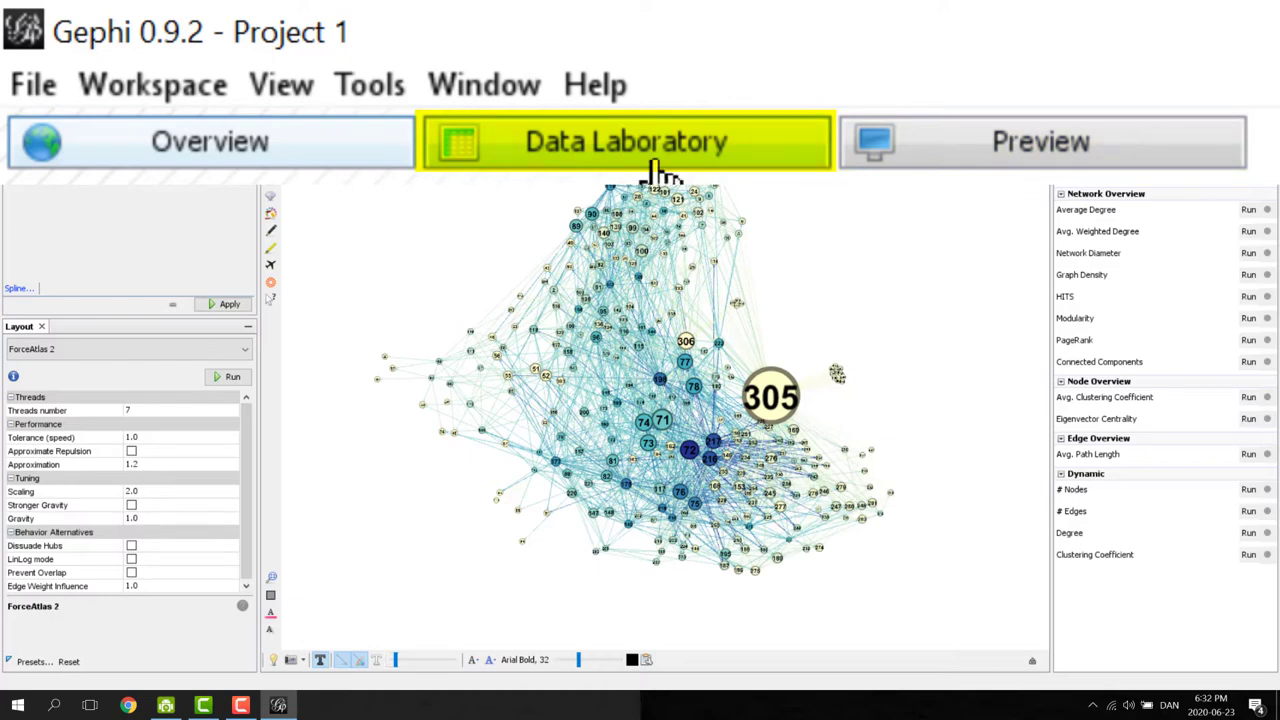
Show the Nodes table with Id, Label and Interval columns in the Data Laboratory.
{"action": "left_click", "coordinate": [626, 141]}
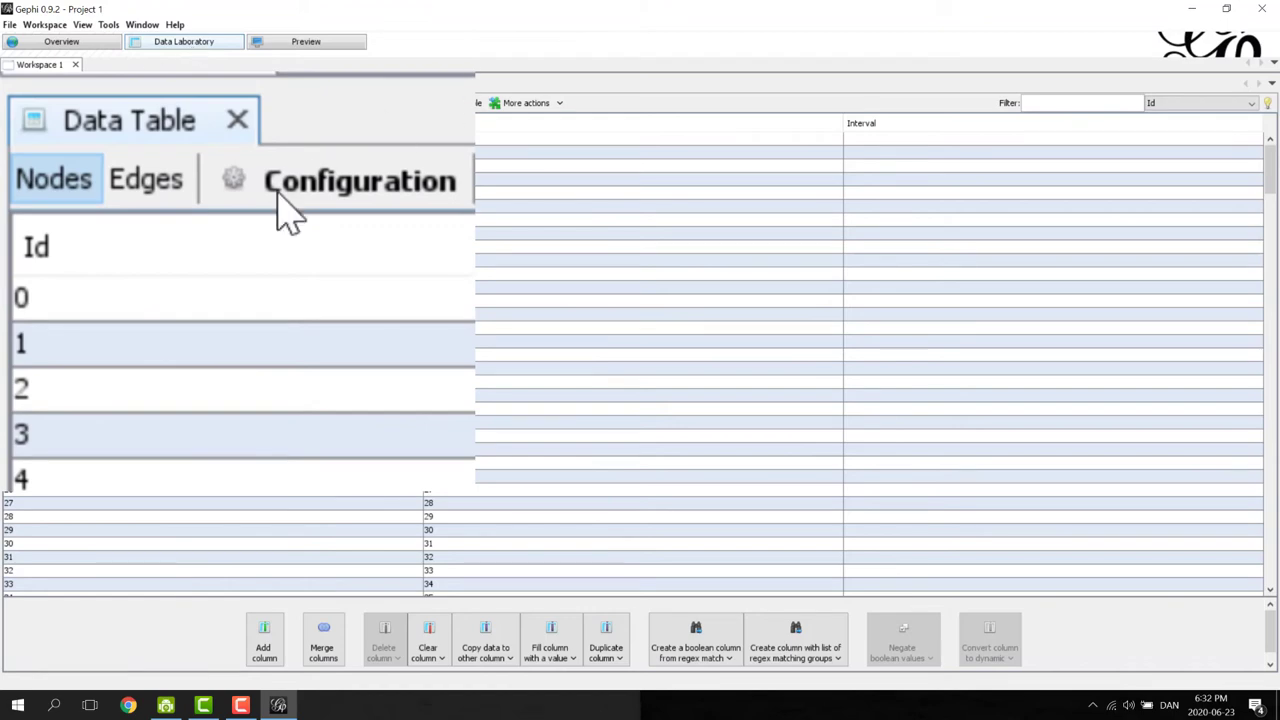
{"action": "left_click", "coordinate": [146, 178]}
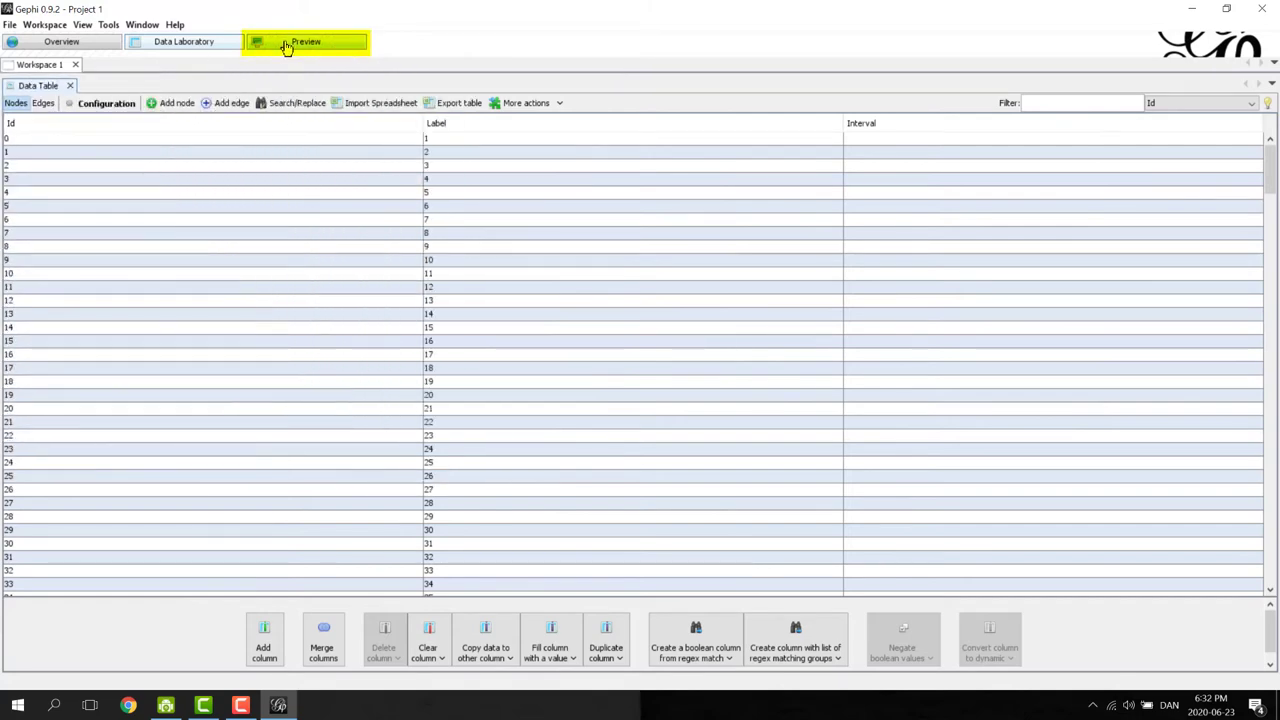
Refresh the Preview rendering, drop the preview ratio to 10%, then restore 100% and refresh again.
{"action": "left_click", "coordinate": [306, 41]}
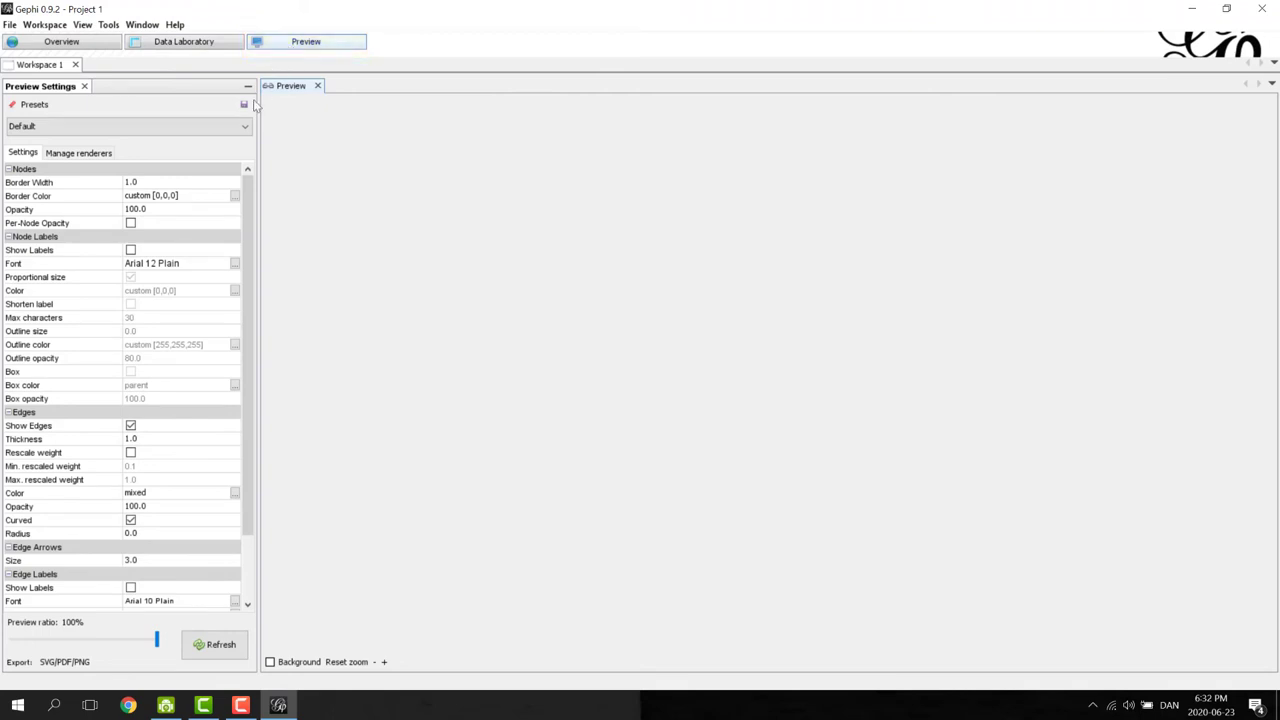
{"action": "mouse_move", "coordinate": [423, 407]}
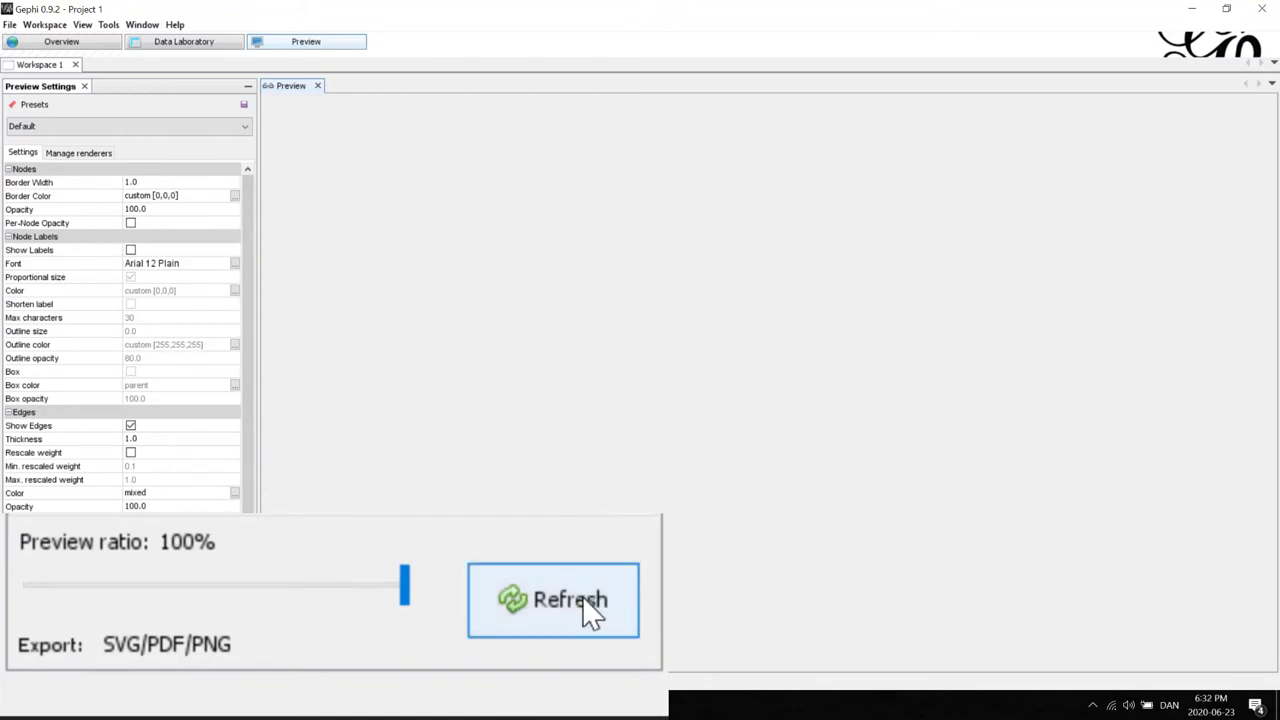
{"action": "left_click", "coordinate": [553, 600]}
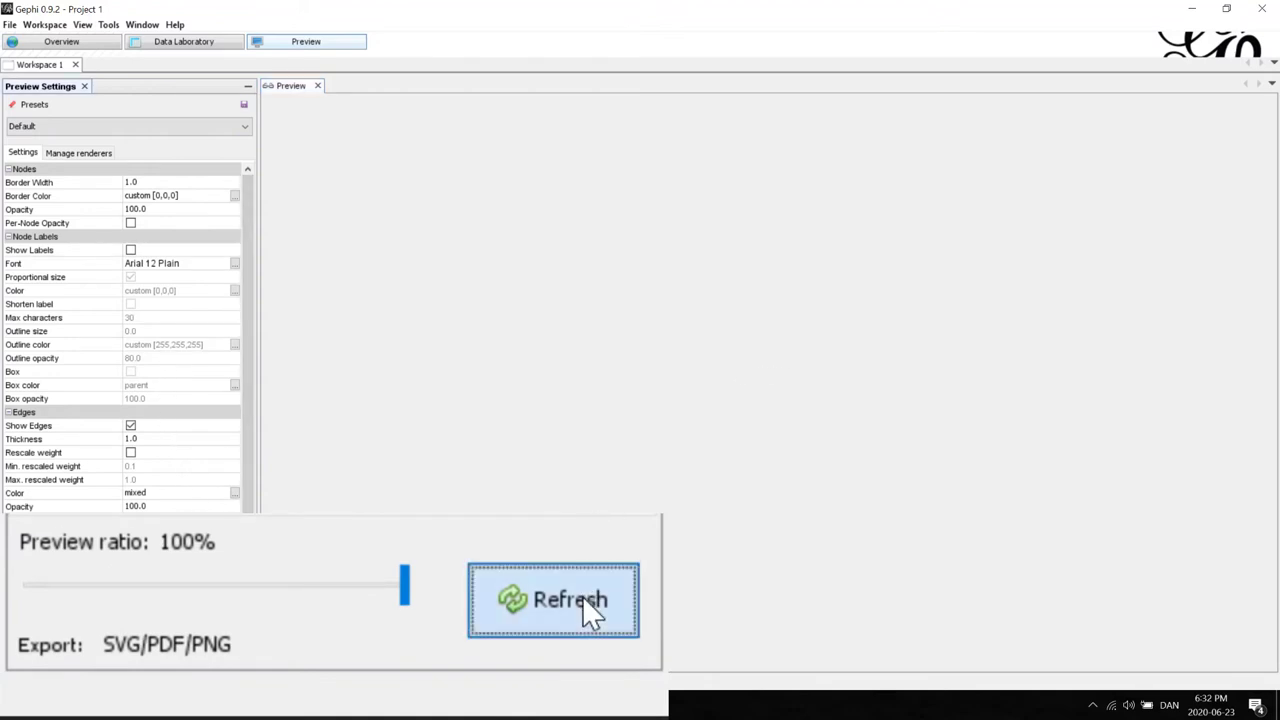
{"action": "left_click", "coordinate": [553, 600]}
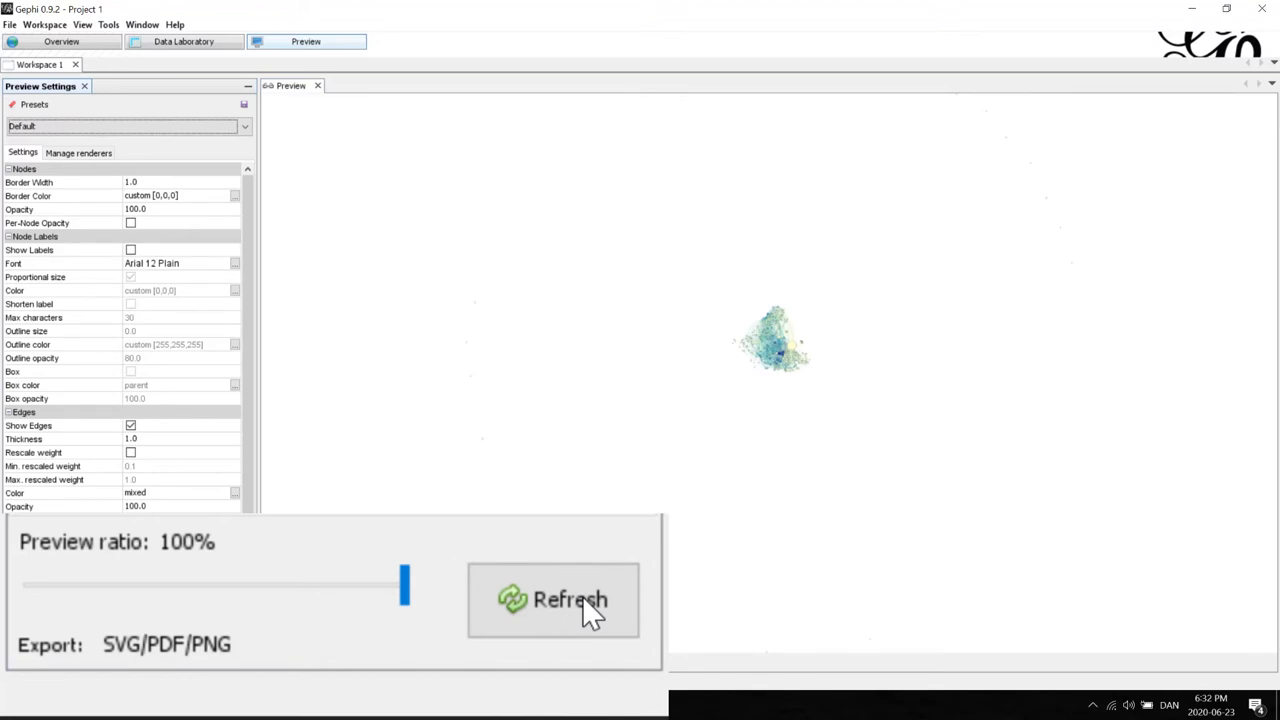
{"action": "mouse_move", "coordinate": [483, 608]}
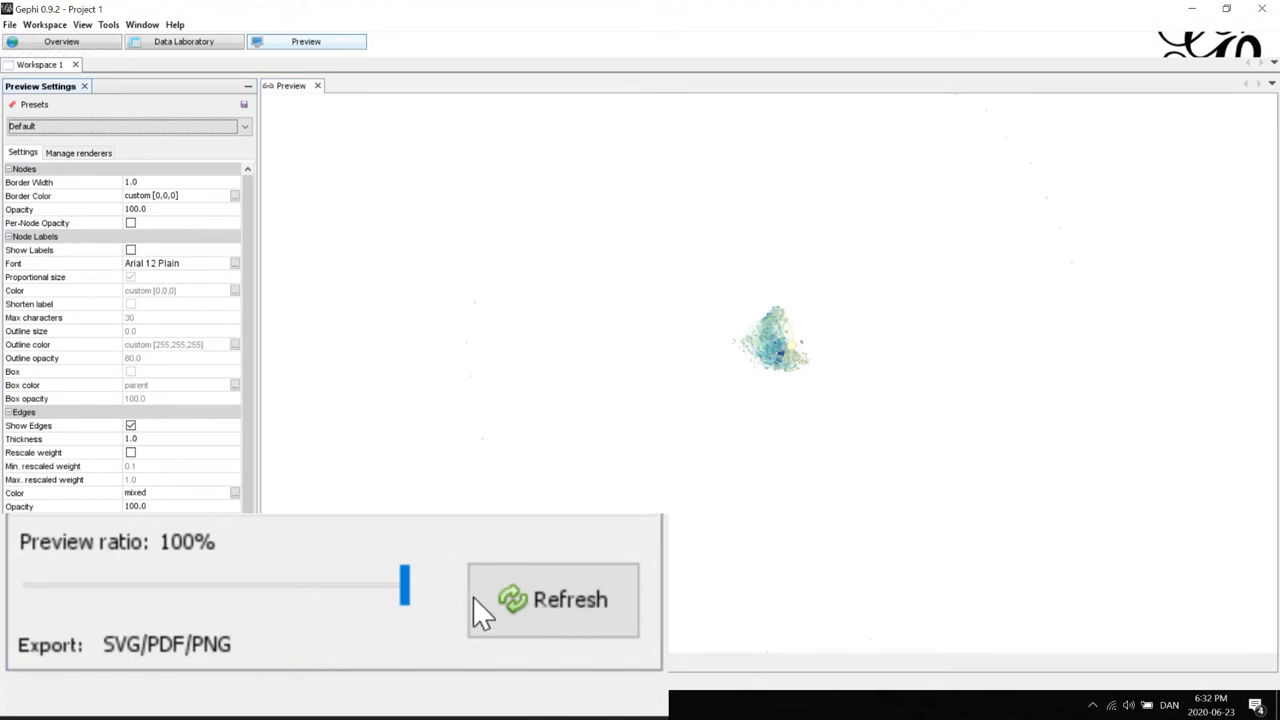
{"action": "left_click_drag", "start_coordinate": [404, 585], "coordinate": [395, 585]}
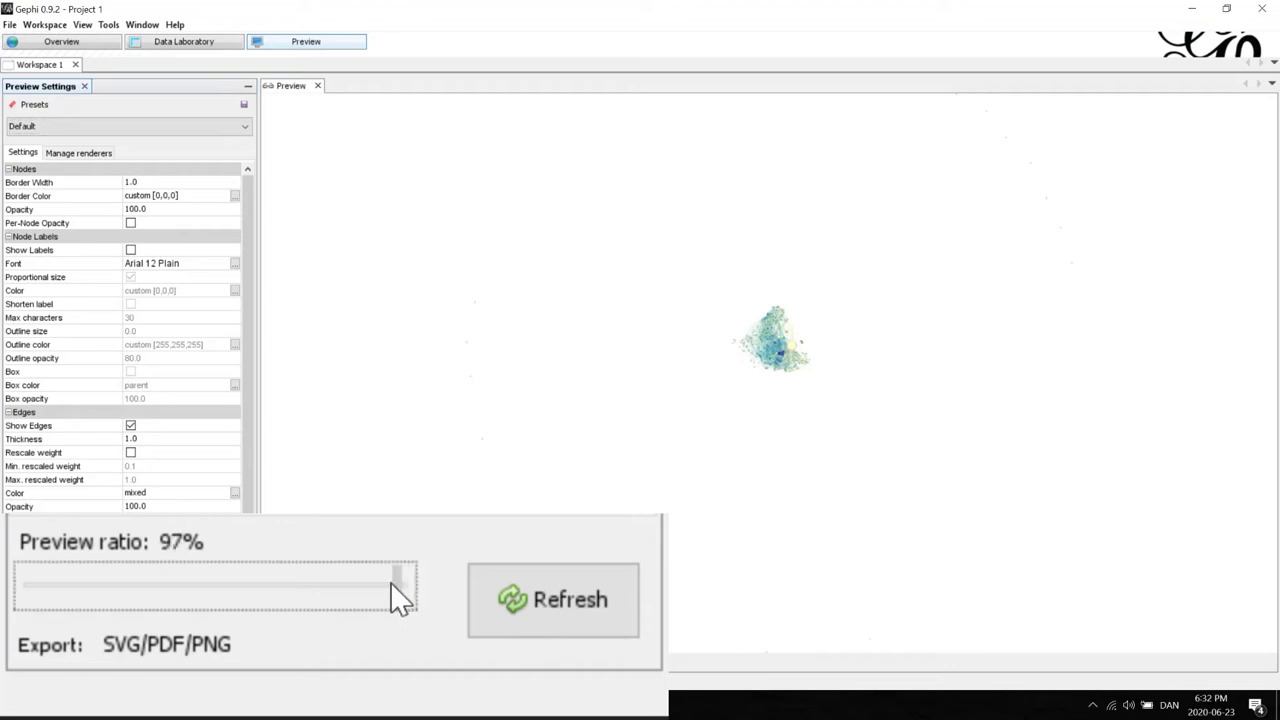
{"action": "left_click_drag", "start_coordinate": [395, 575], "coordinate": [75, 585]}
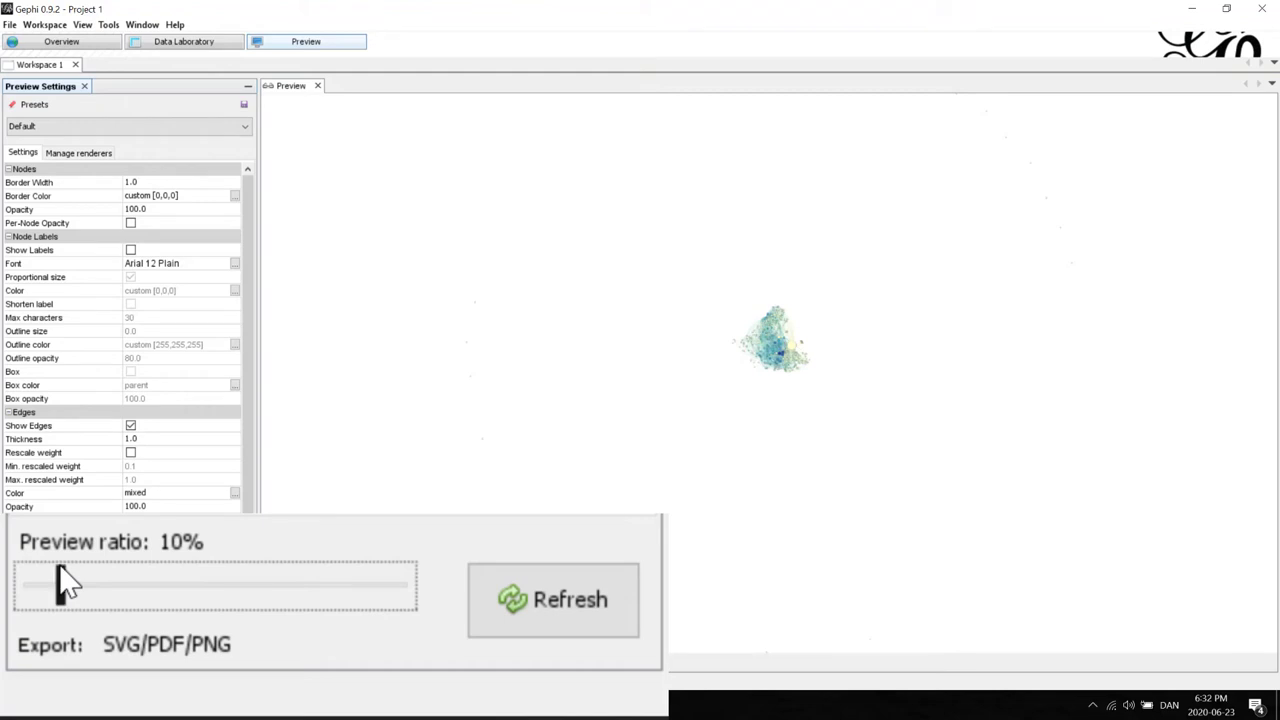
{"action": "left_click", "coordinate": [553, 599]}
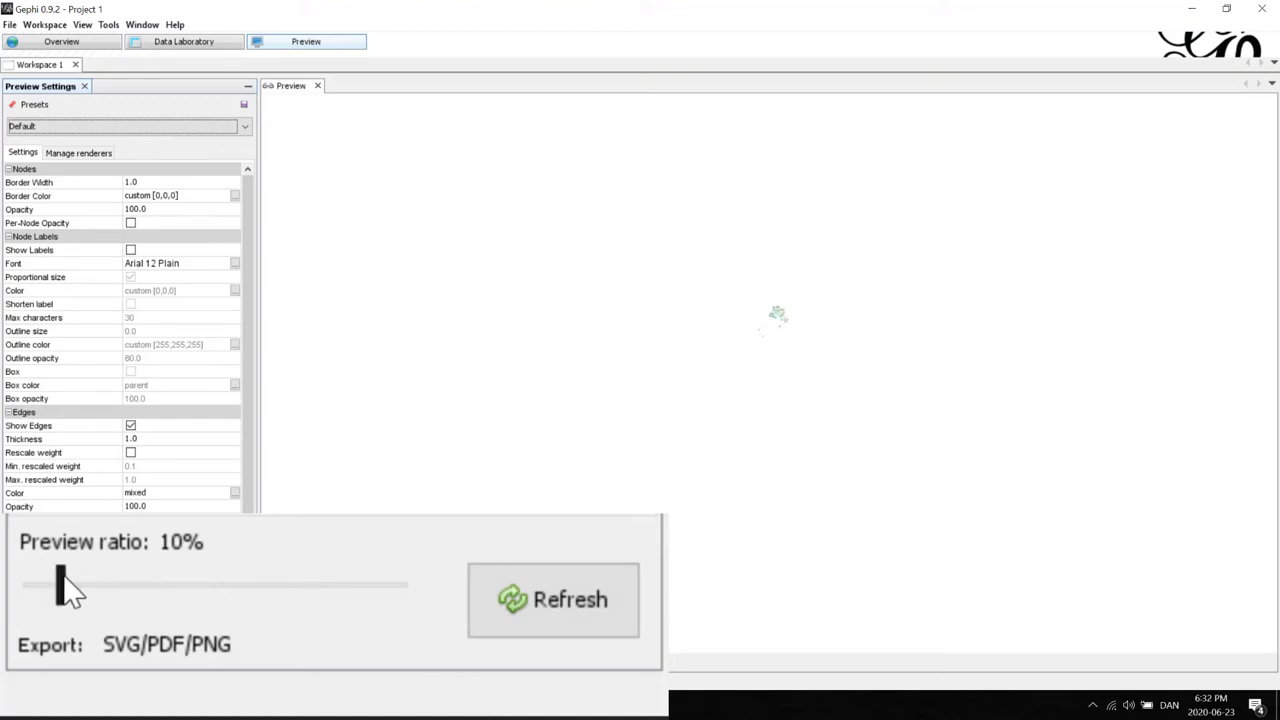
{"action": "left_click_drag", "start_coordinate": [65, 585], "coordinate": [405, 585]}
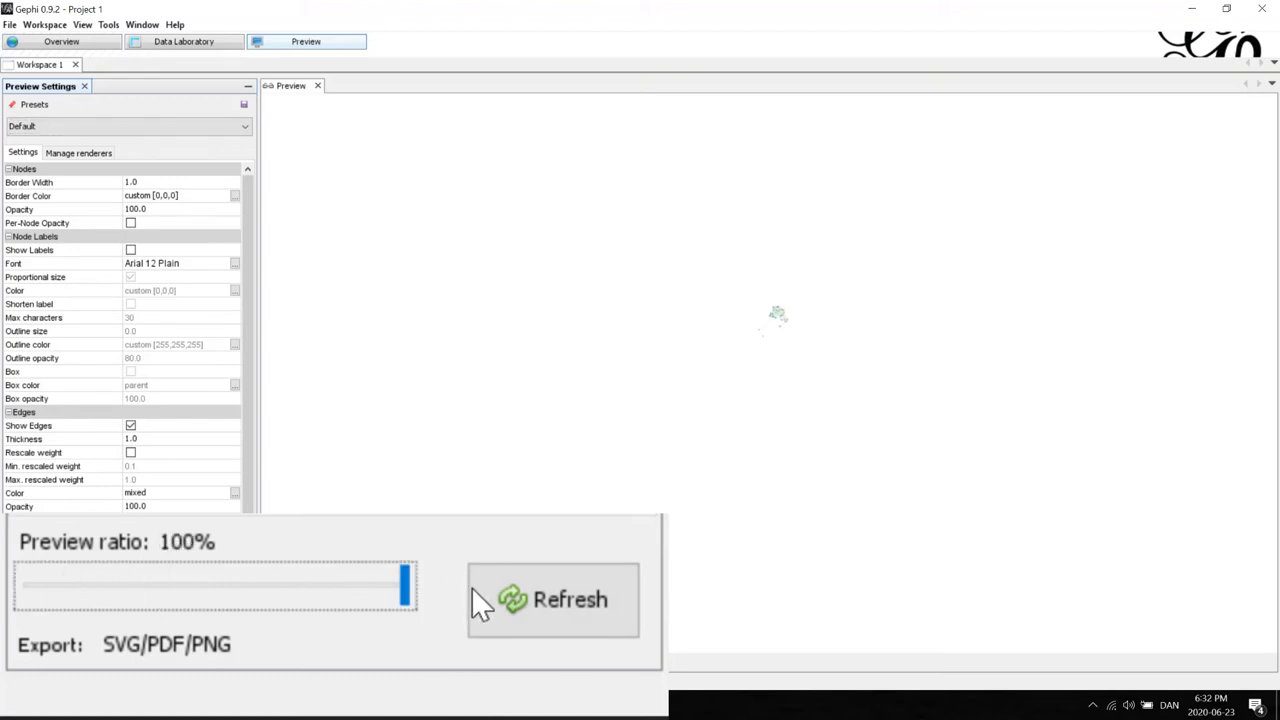
{"action": "left_click", "coordinate": [553, 600]}
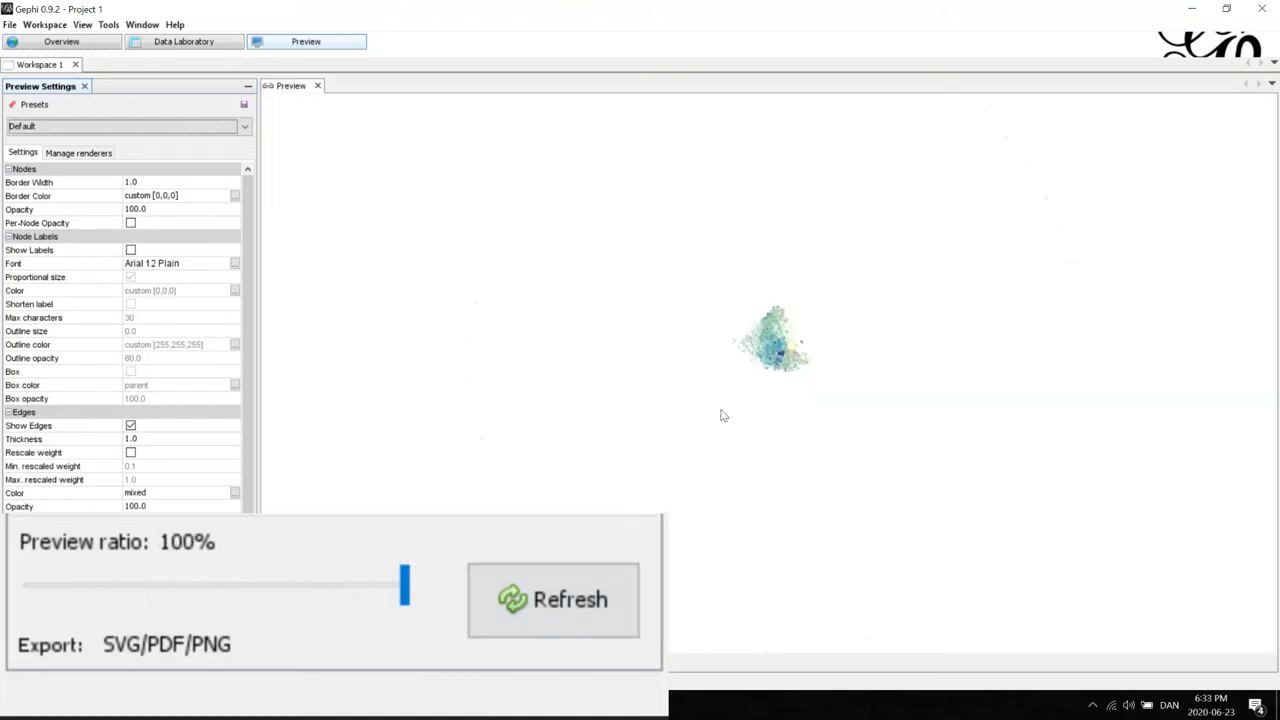
{"action": "mouse_move", "coordinate": [775, 342]}
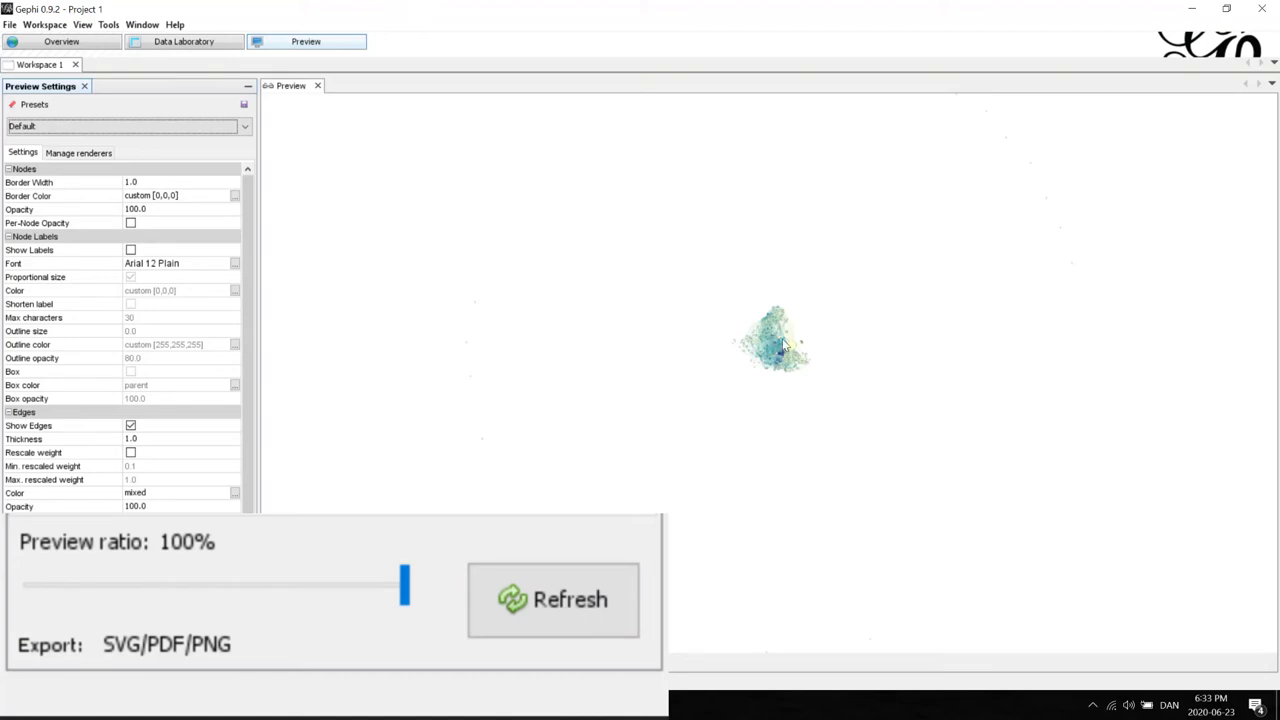
Refresh the preview with outlined node labels and list the SVG/PDF/PNG export file types.
{"action": "left_click", "coordinate": [553, 599]}
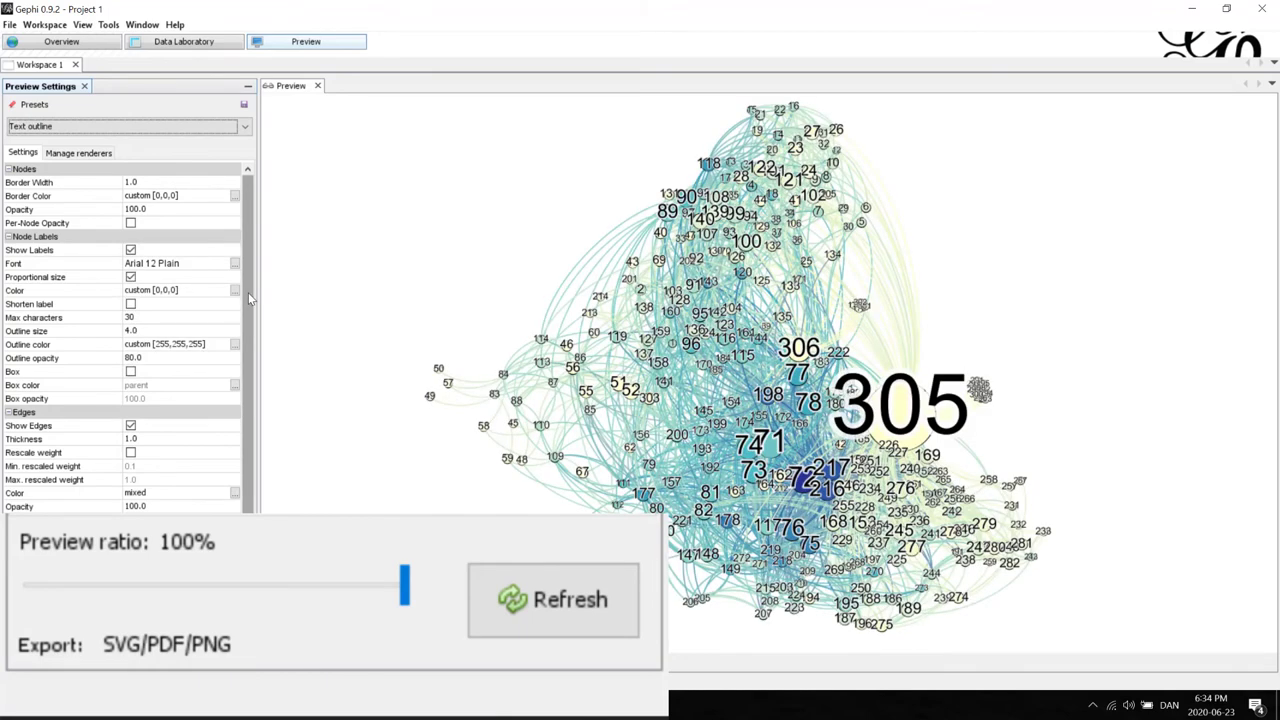
{"action": "mouse_move", "coordinate": [283, 302]}
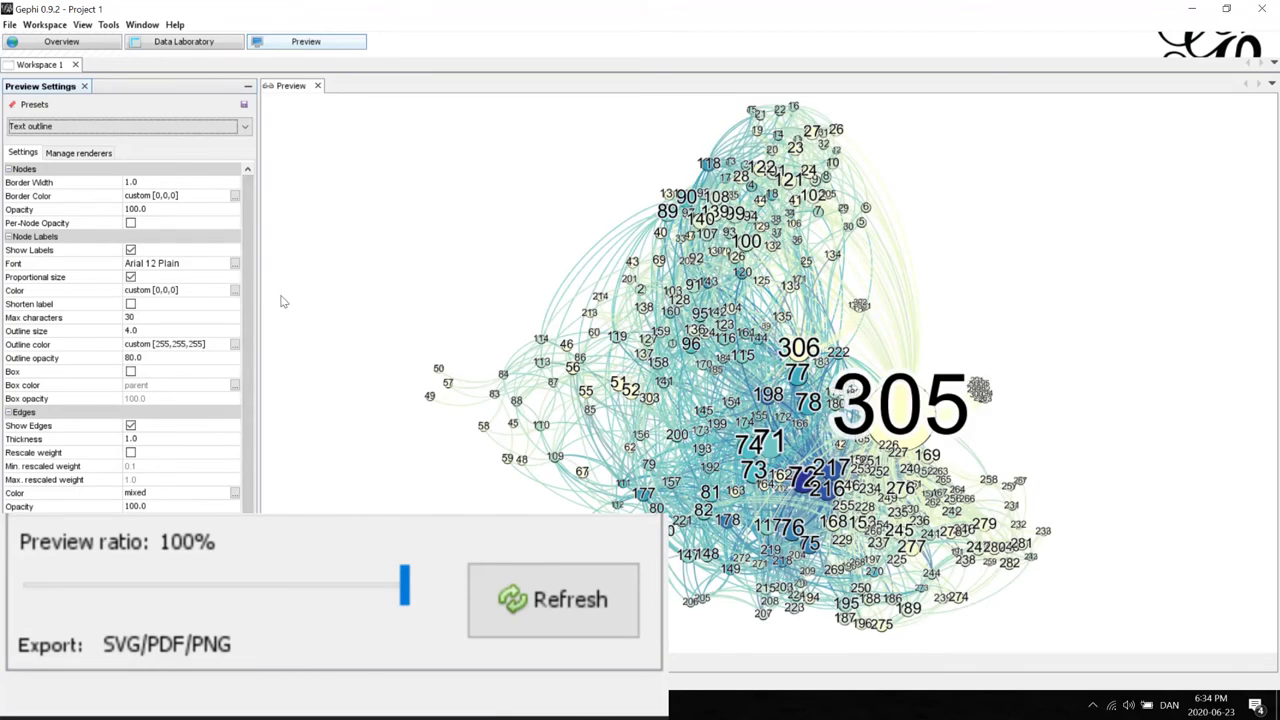
{"action": "mouse_move", "coordinate": [165, 628]}
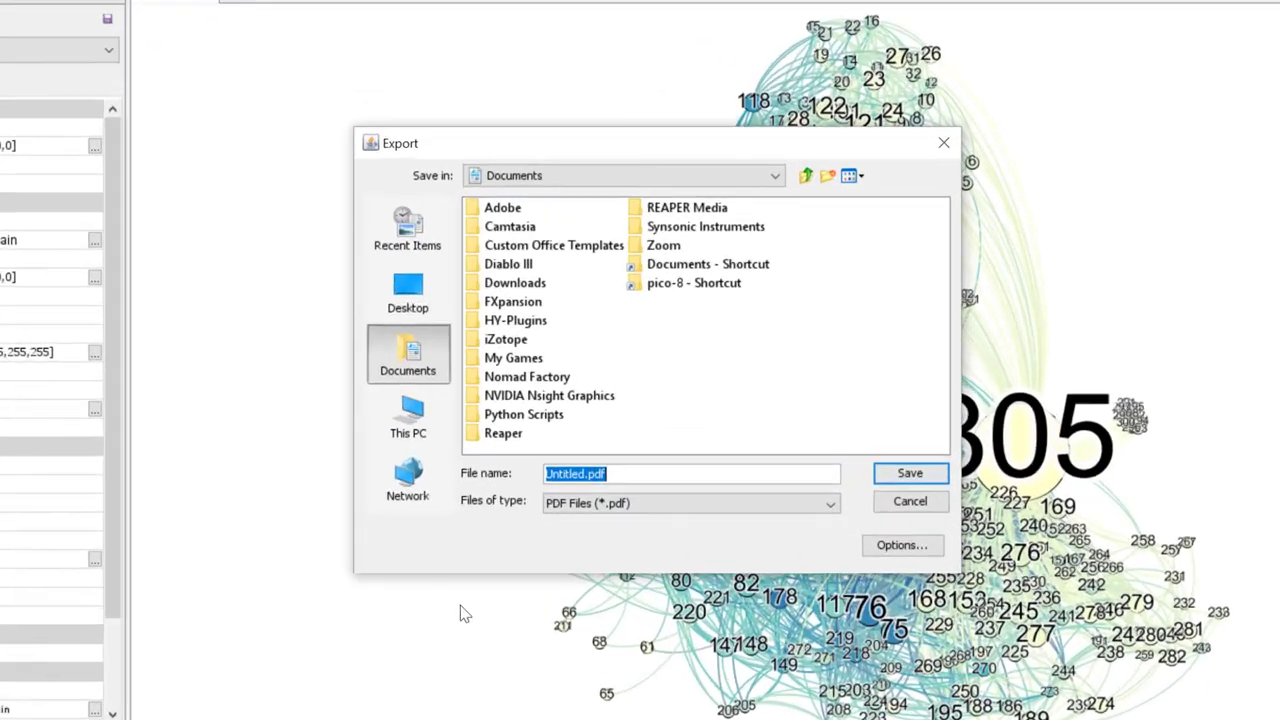
{"action": "left_click", "coordinate": [690, 503]}
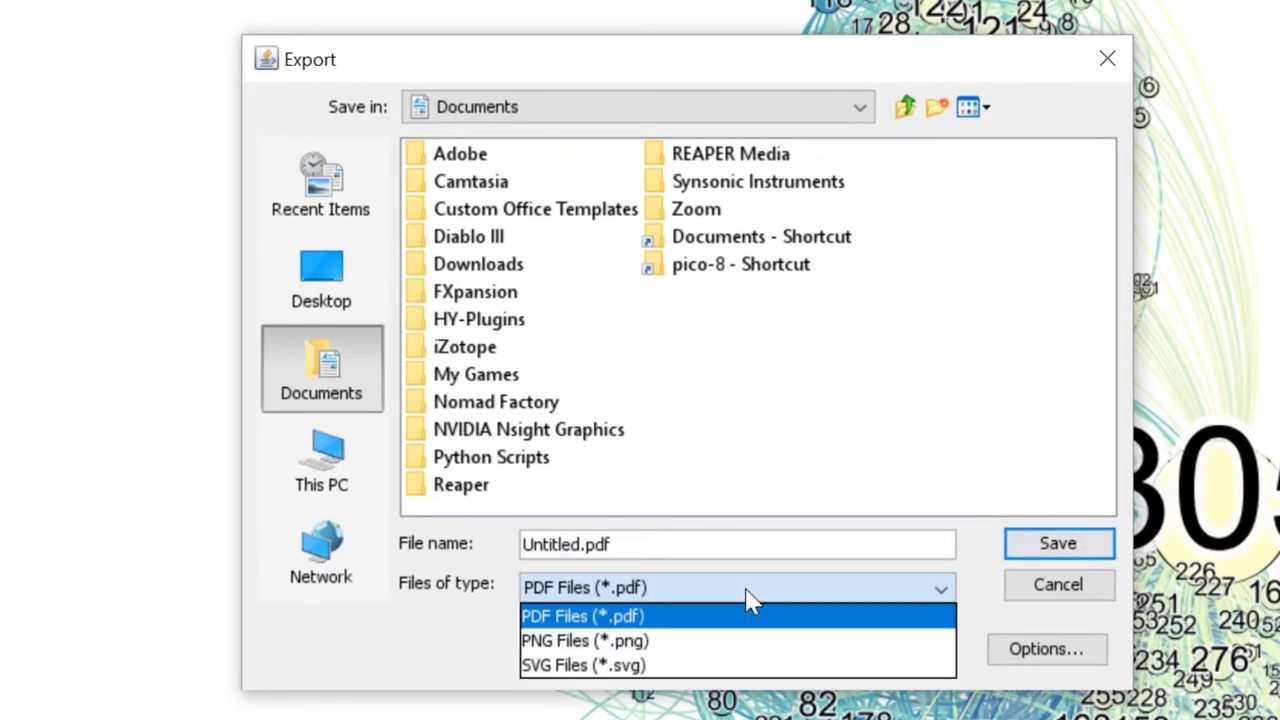
{"action": "mouse_move", "coordinate": [765, 665]}
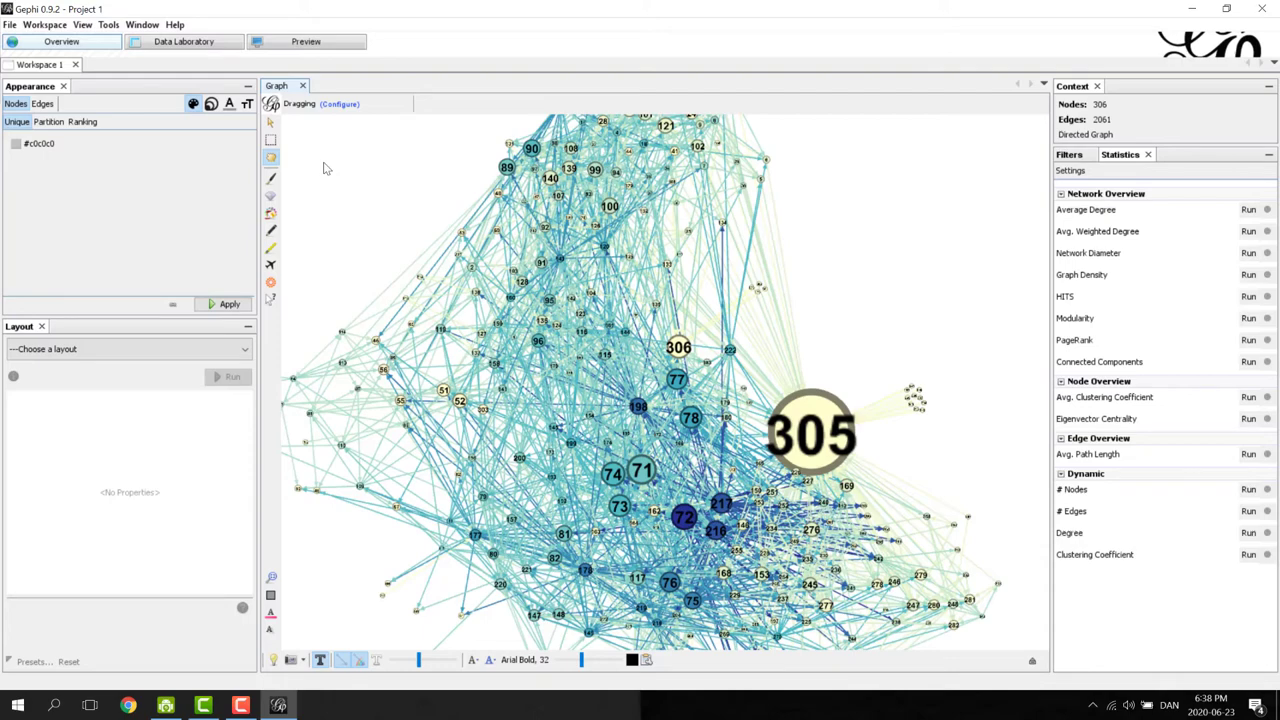
Bring up the Plugins manager from the Tools menu.
{"action": "left_click", "coordinate": [109, 24]}
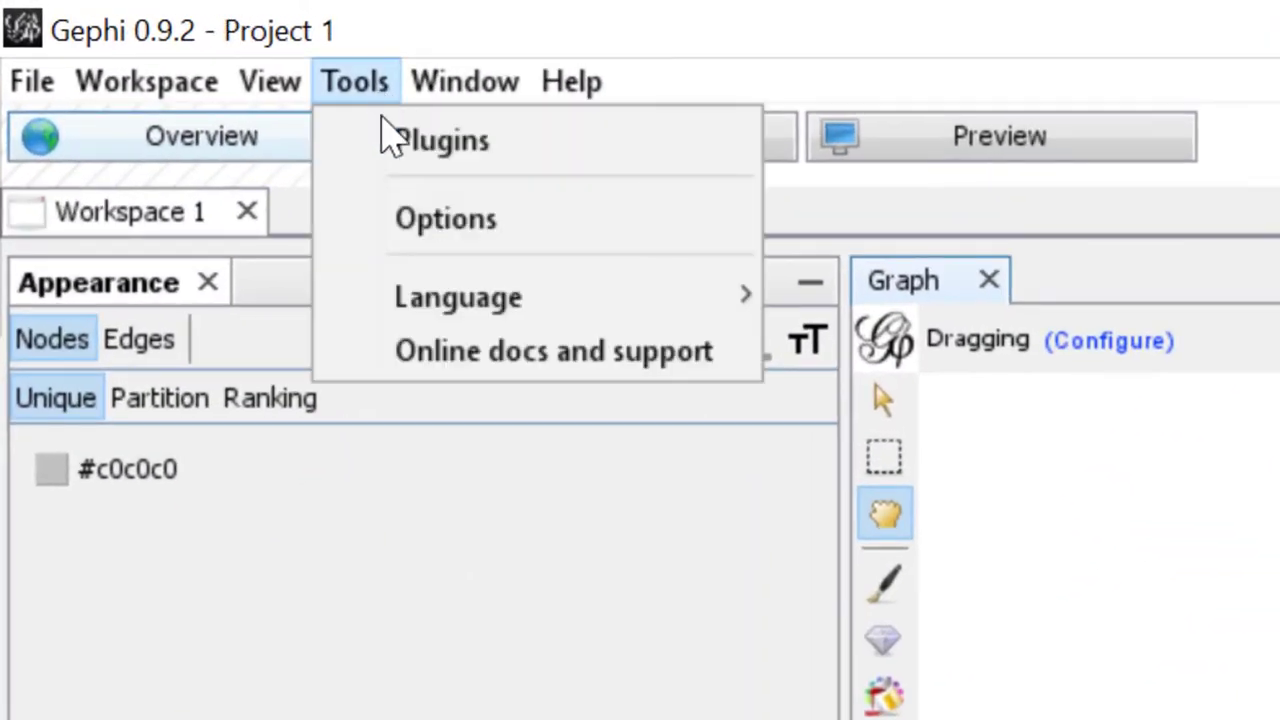
{"action": "mouse_move", "coordinate": [457, 297]}
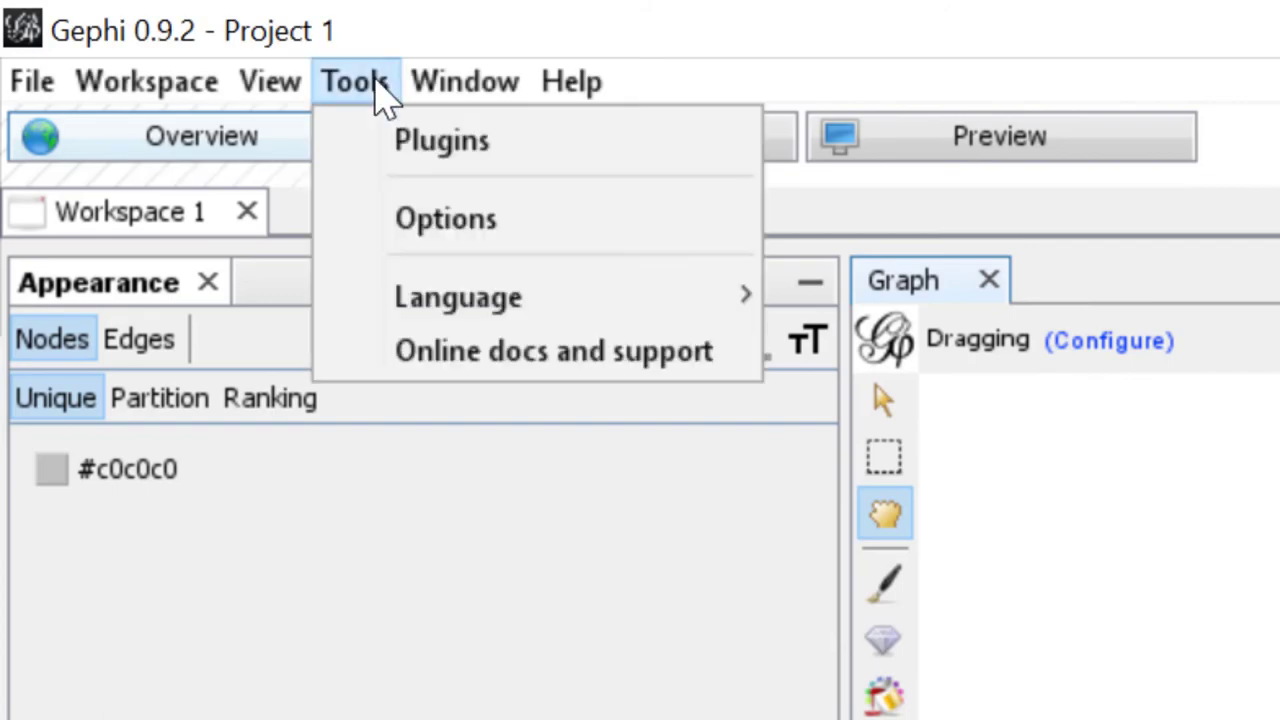
{"action": "mouse_move", "coordinate": [440, 140]}
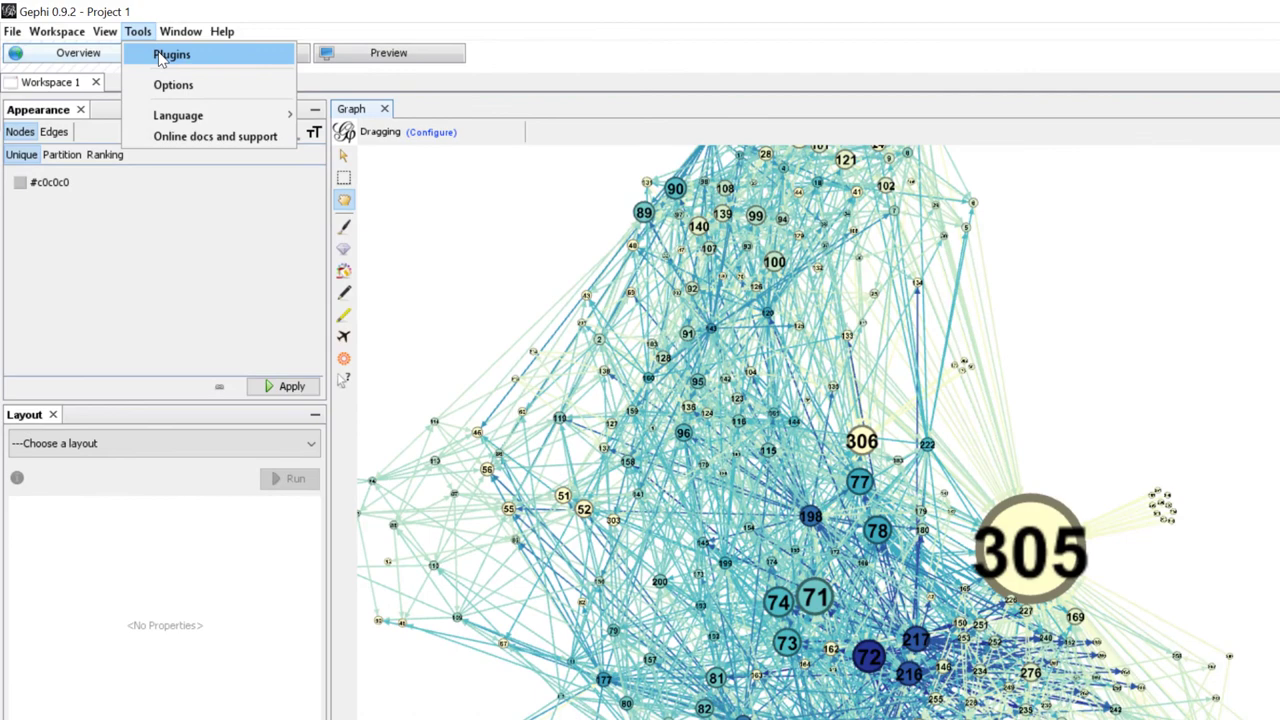
{"action": "left_click", "coordinate": [171, 54]}
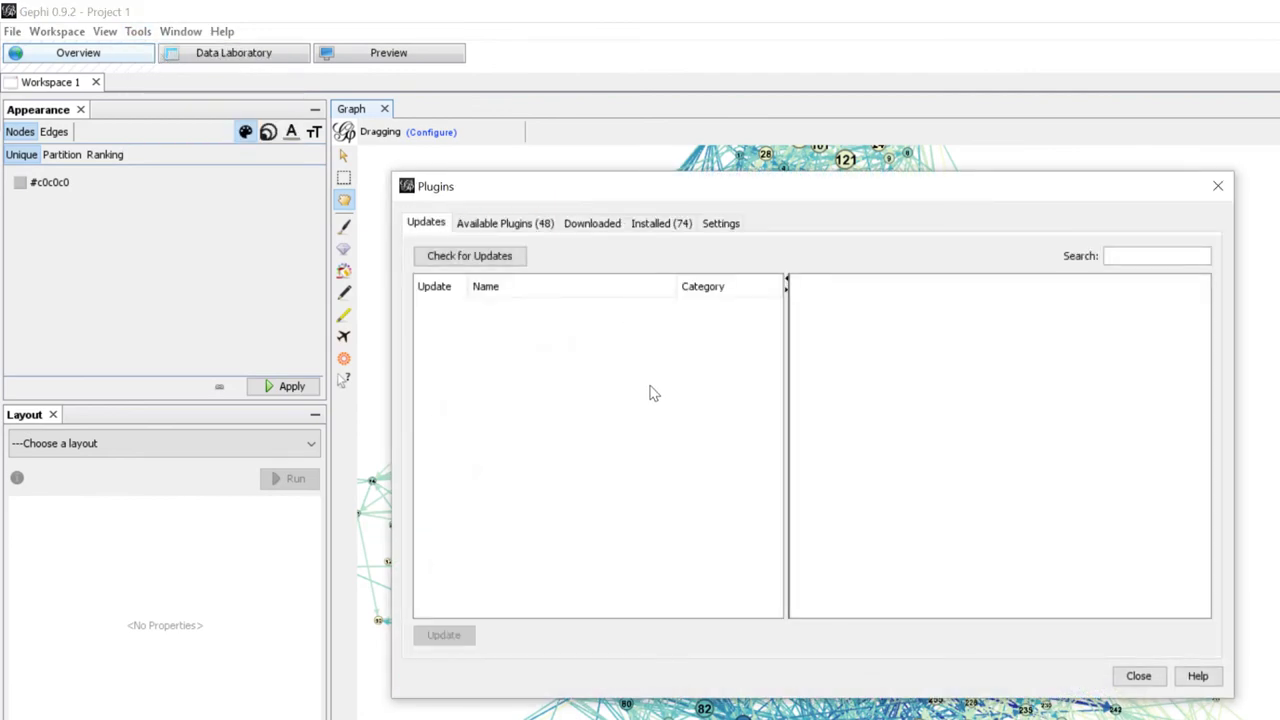
Under Available Plugins, select Leiden Algorithm and HttpGraph and install them.
{"action": "left_click", "coordinate": [504, 222]}
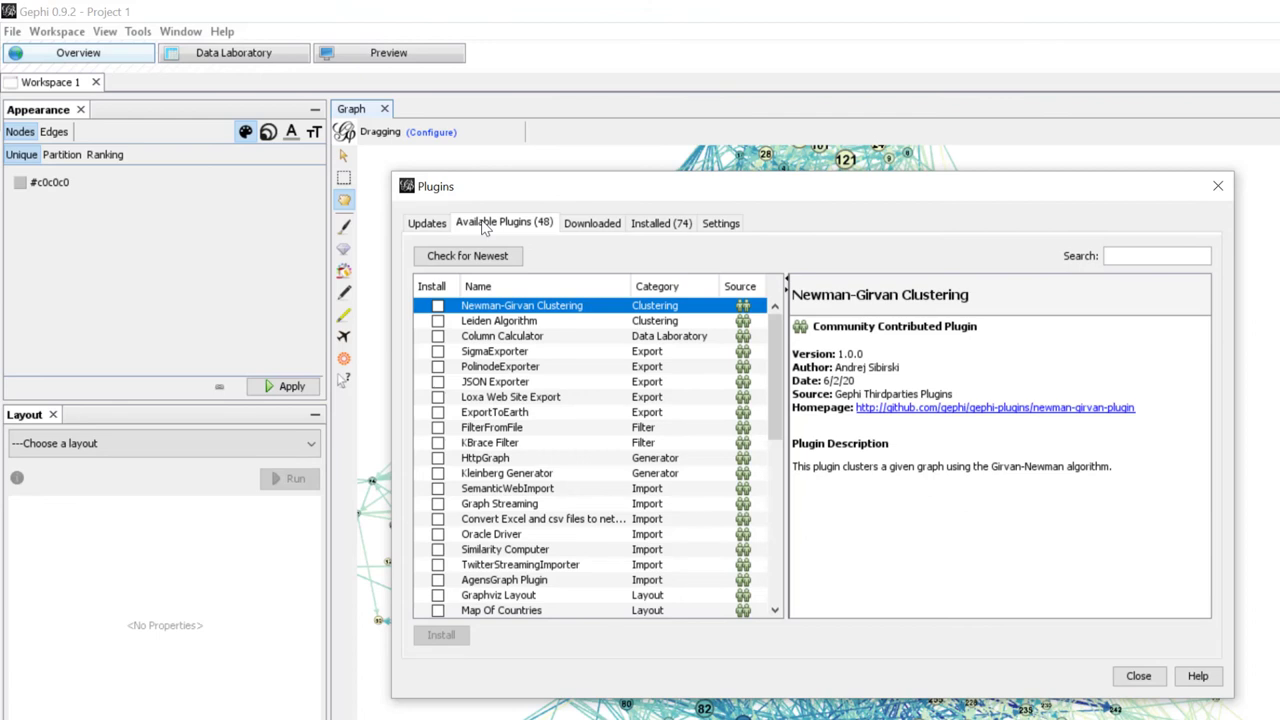
{"action": "mouse_move", "coordinate": [442, 332]}
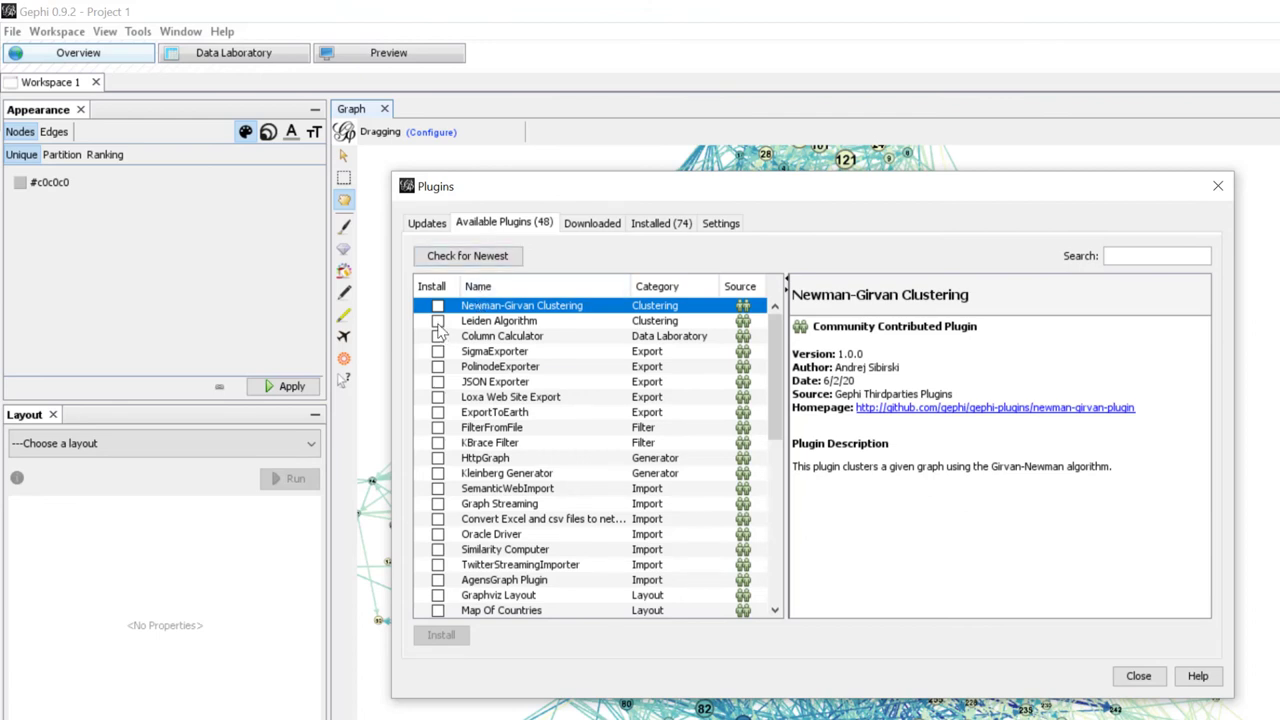
{"action": "left_click", "coordinate": [437, 321]}
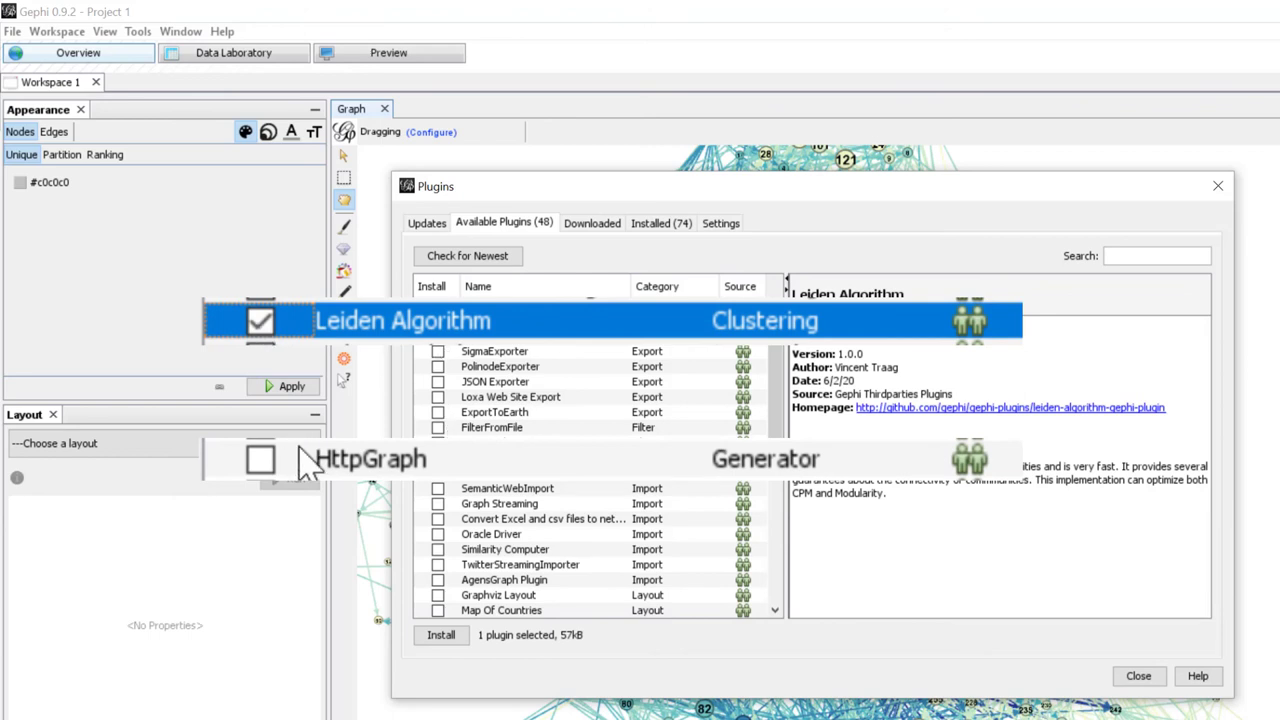
{"action": "left_click", "coordinate": [349, 460]}
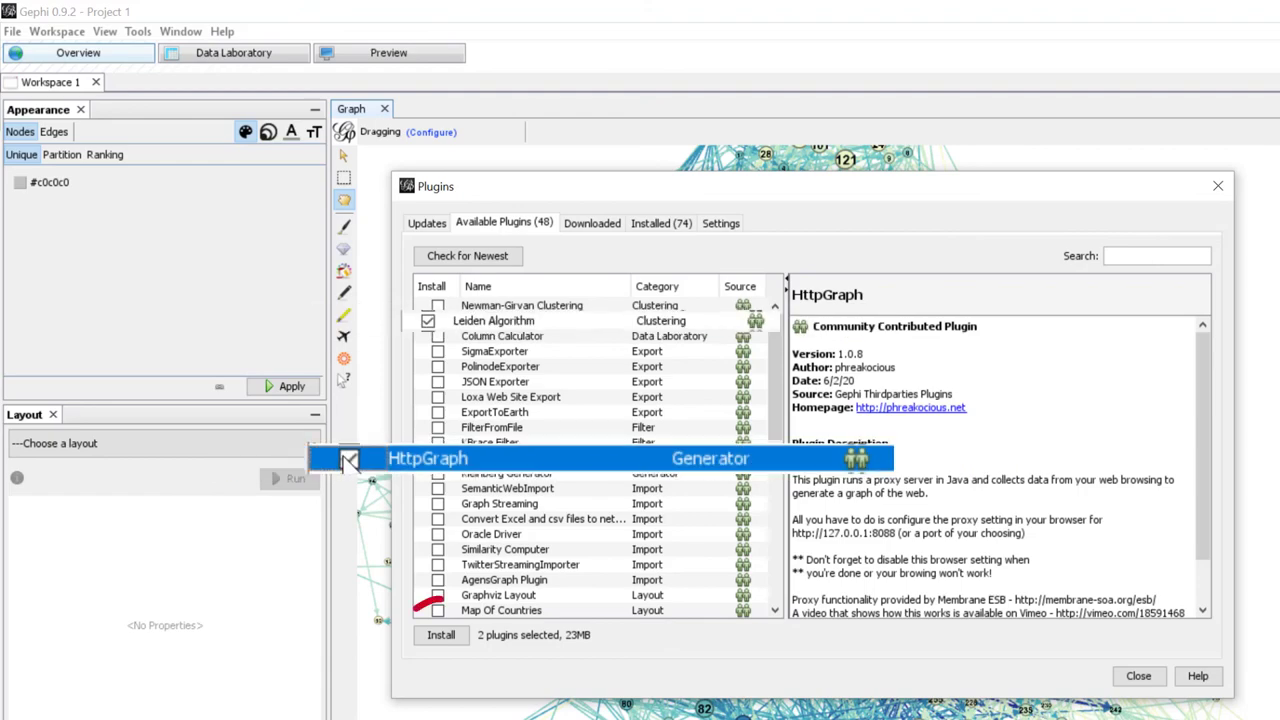
{"action": "left_click", "coordinate": [441, 635]}
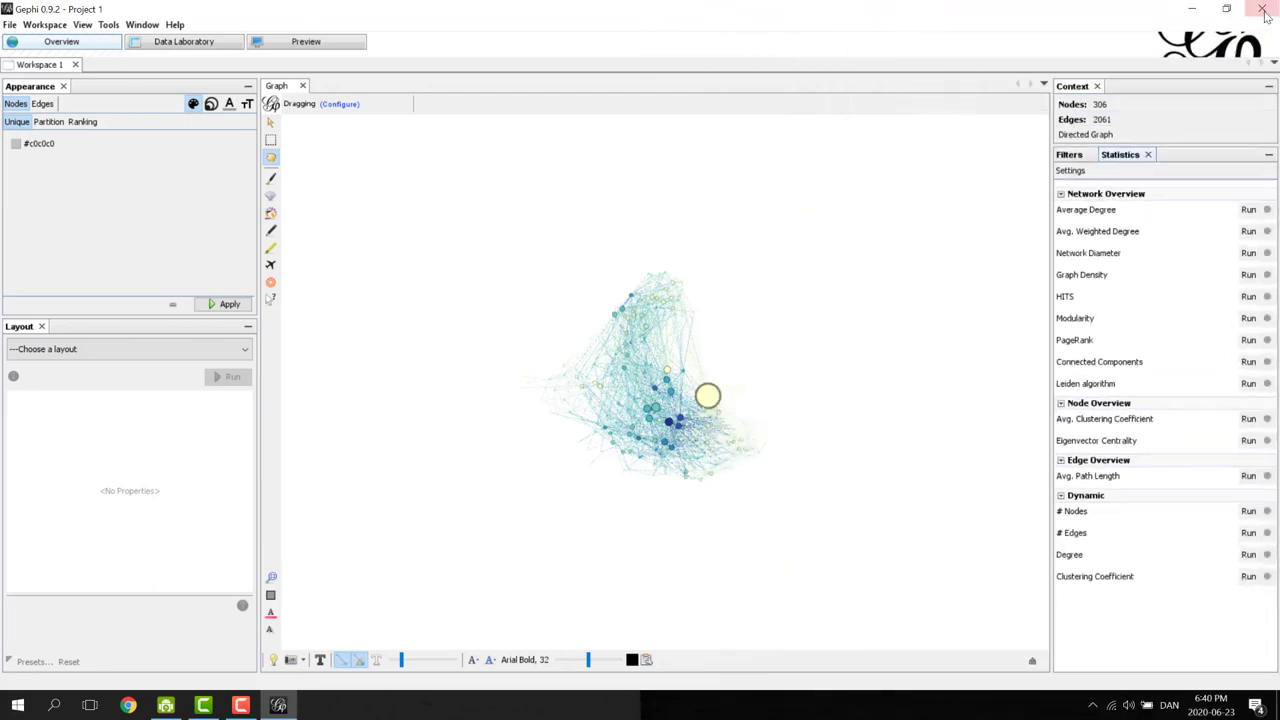
Close Gephi, triggering the save-changes prompt for the project.
{"action": "left_click", "coordinate": [1263, 9]}
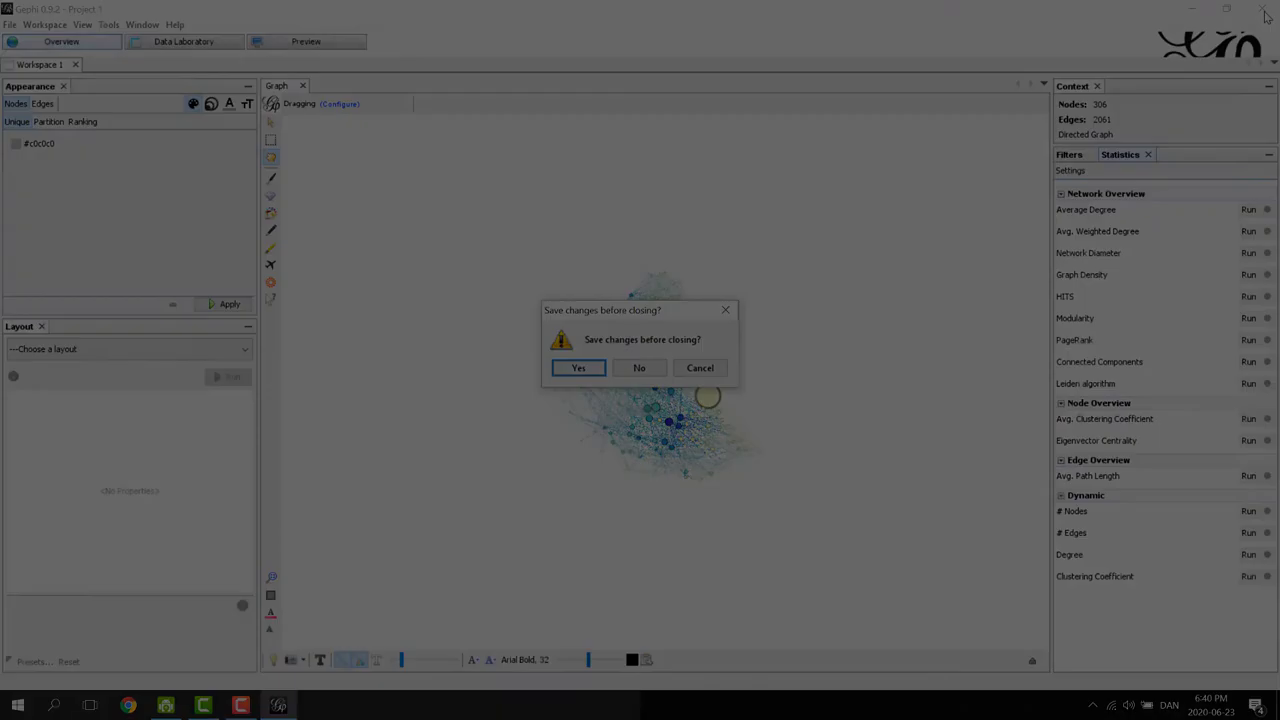